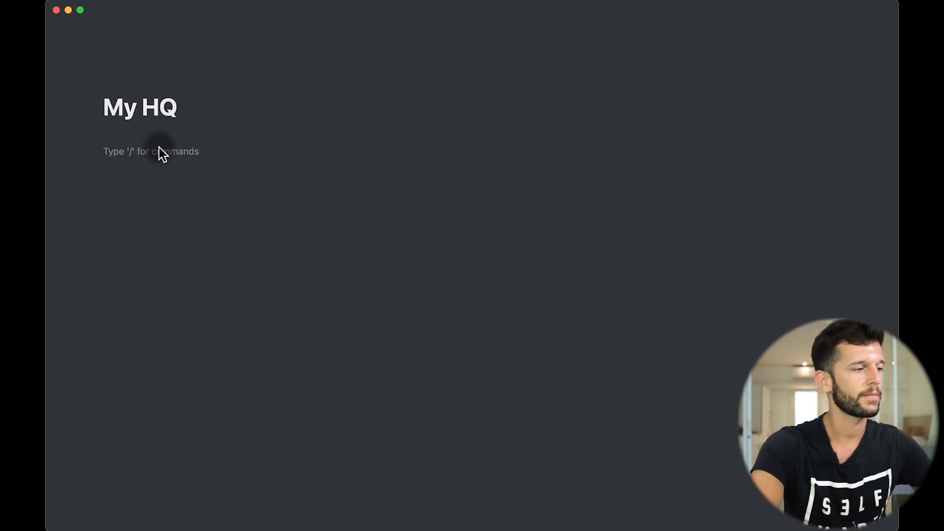
- Write Task Management, Knowledge Management and Scratchpad in three columns and make Task Management a heading
type("Task Management")
type("Scratchpad")
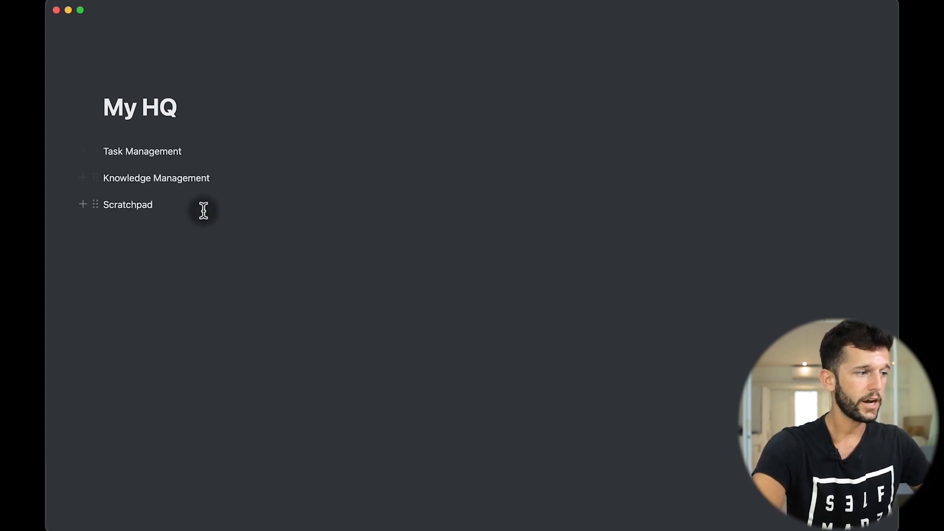
mouse_move(95, 178)
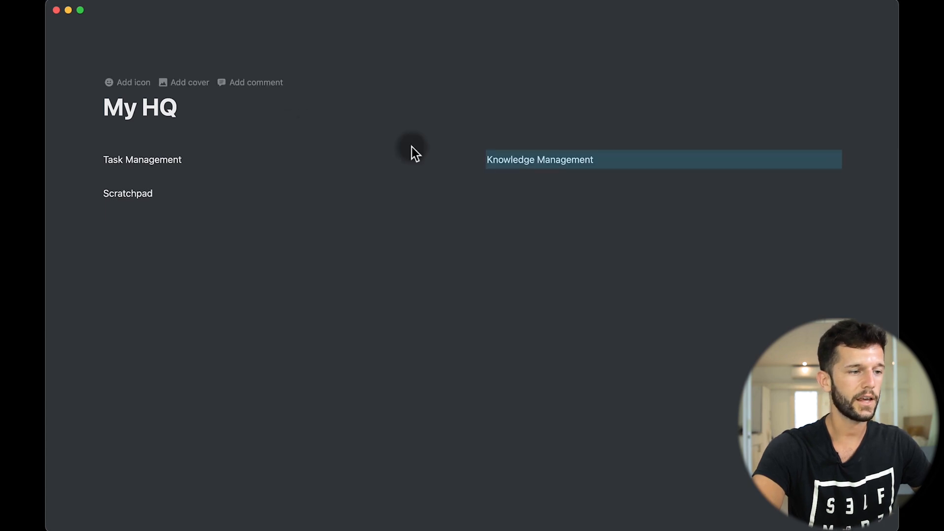
mouse_move(94, 194)
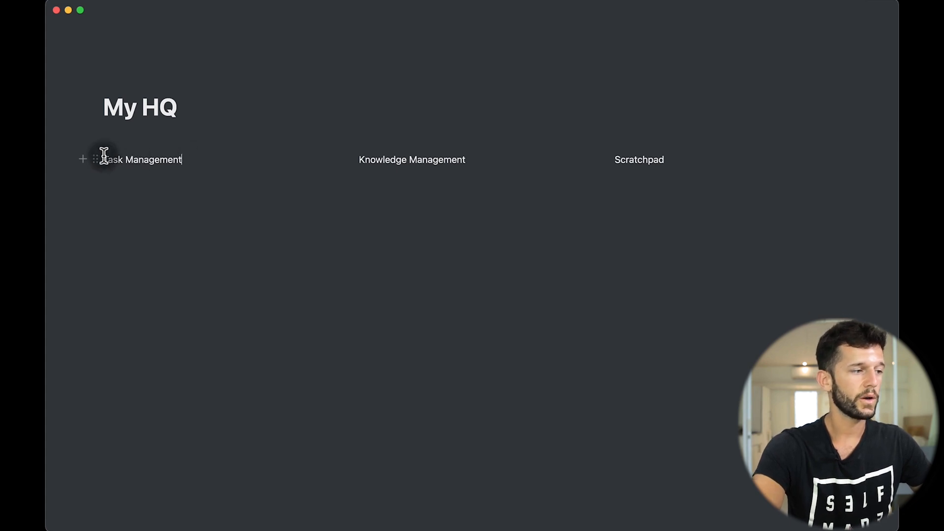
left_click(95, 159)
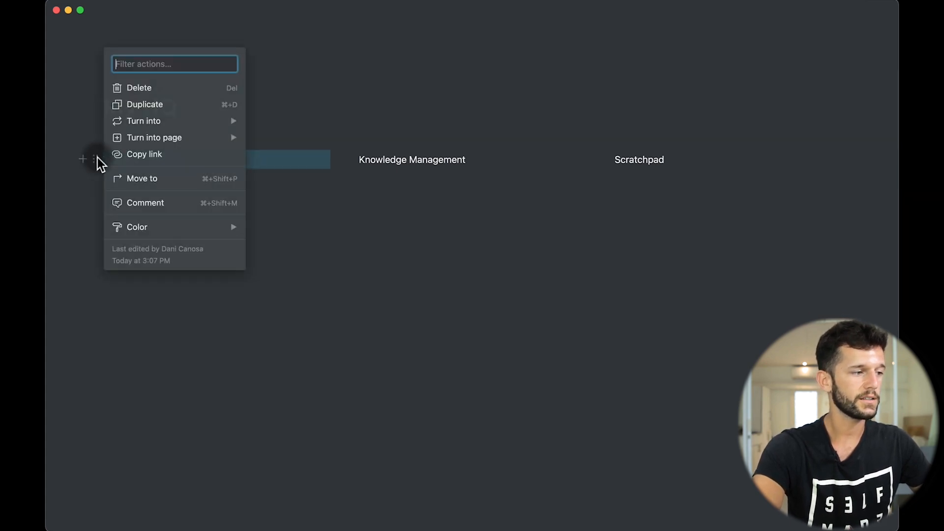
left_click(144, 120)
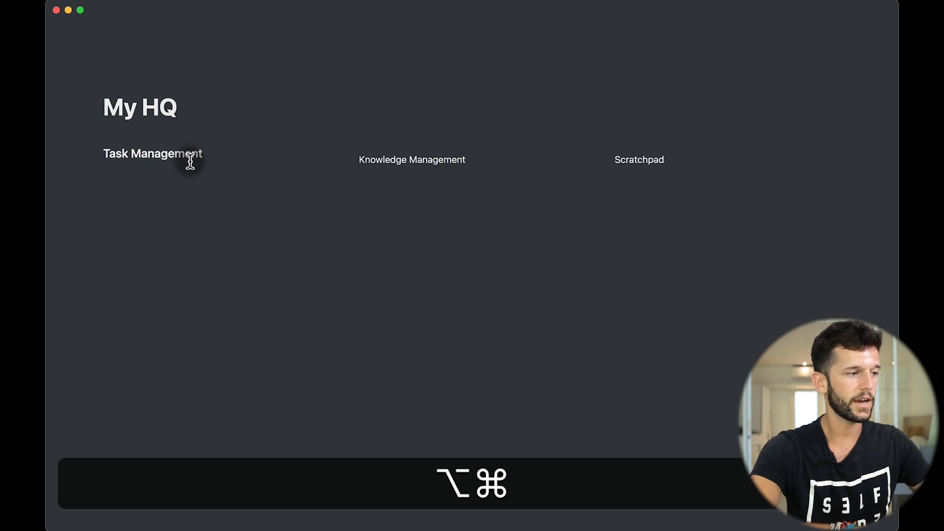
left_click(152, 153)
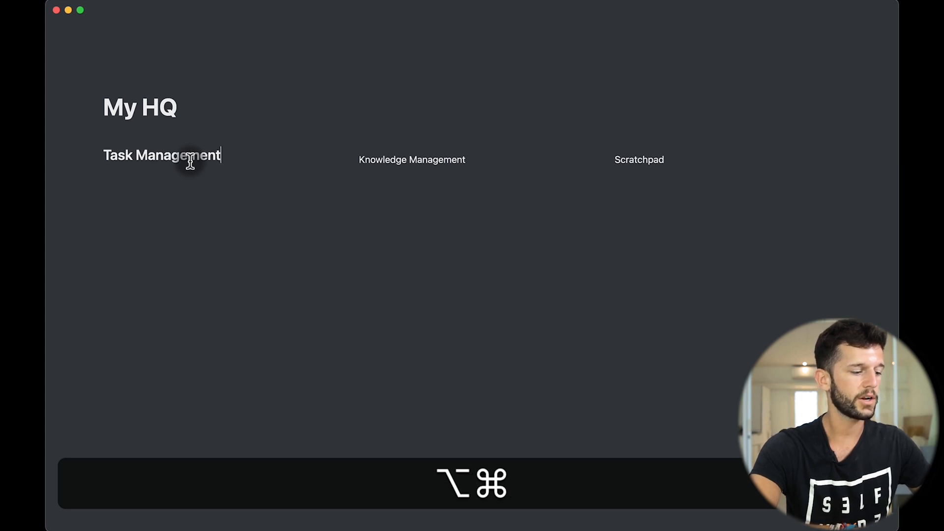
mouse_move(474, 160)
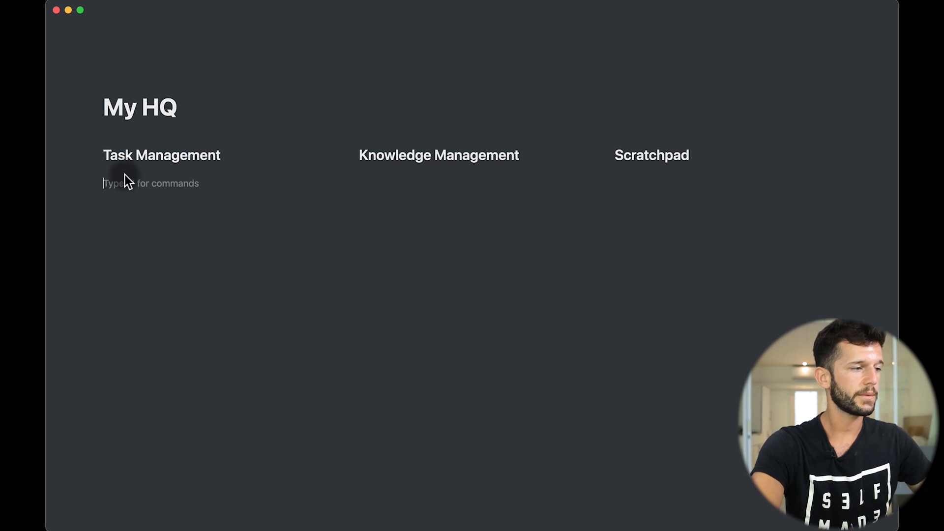
- Create an empty sub-page titled My Tasks Hub under Task Management
type("/pag")
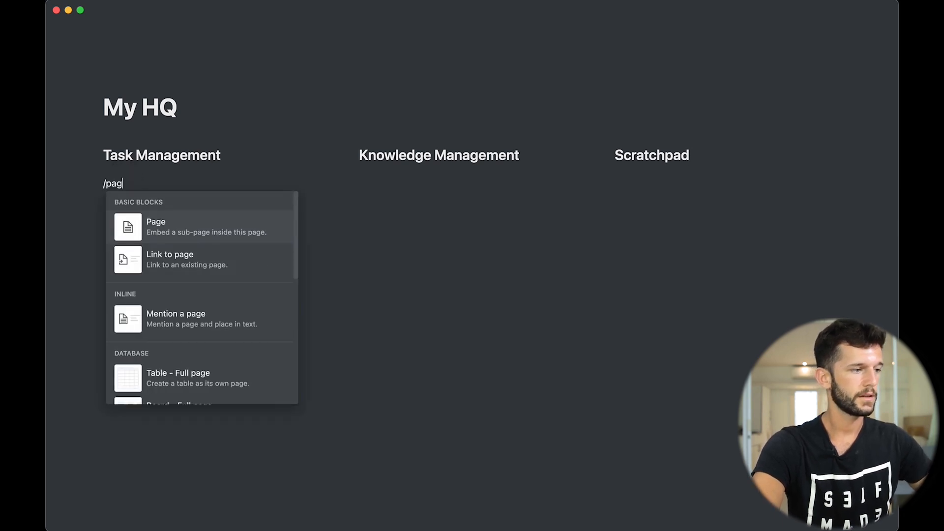
left_click(155, 226)
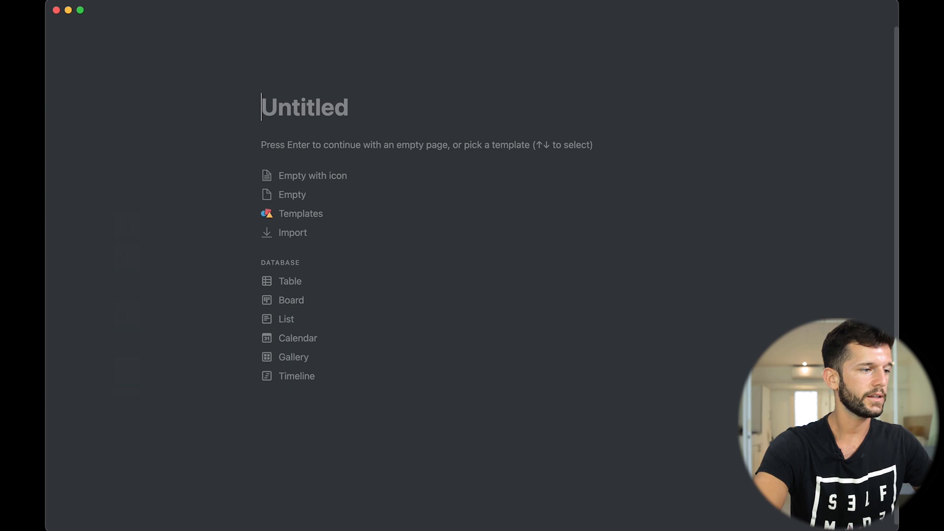
type("M")
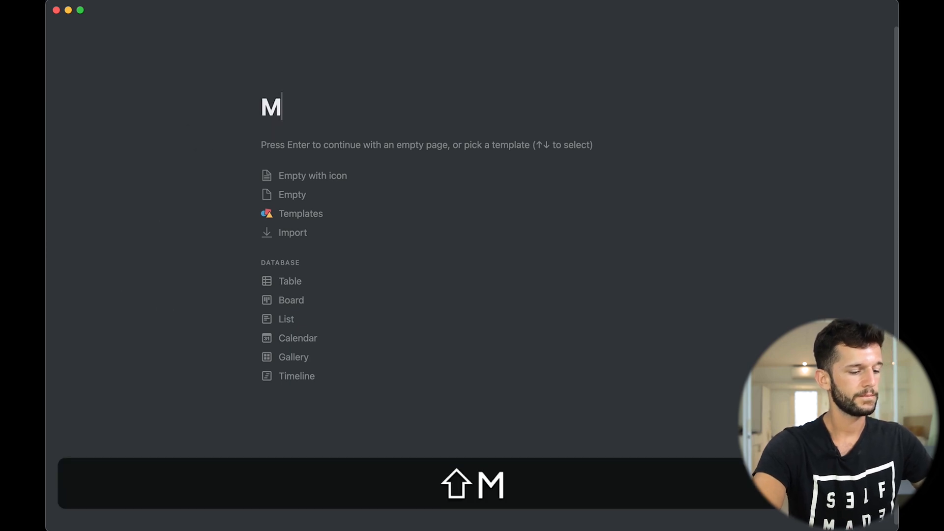
type("y Tasks Hu")
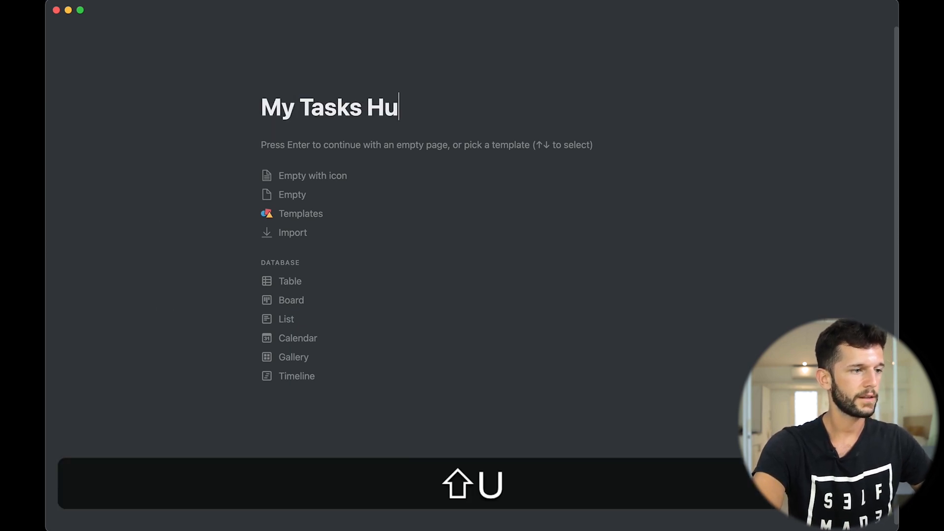
key("Enter")
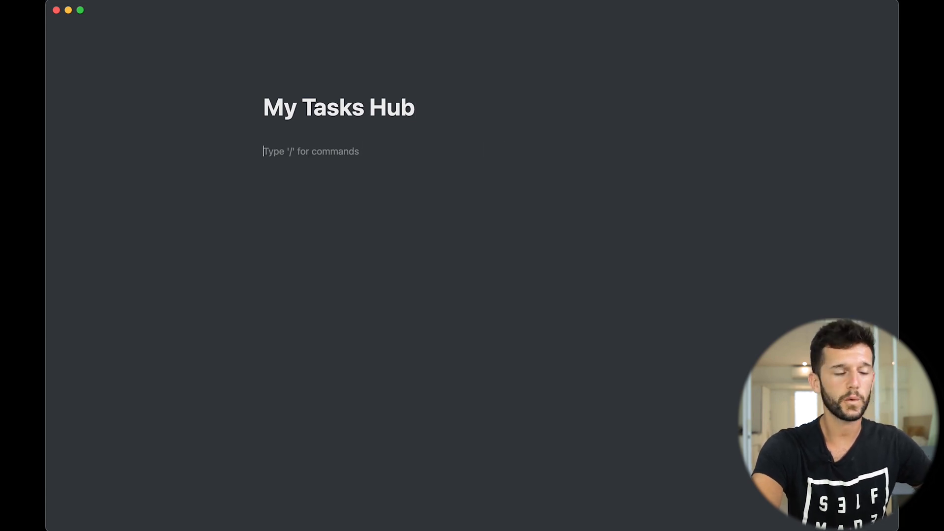
- Insert an inline table database into My Tasks Hub with a blank line below it
type("/")
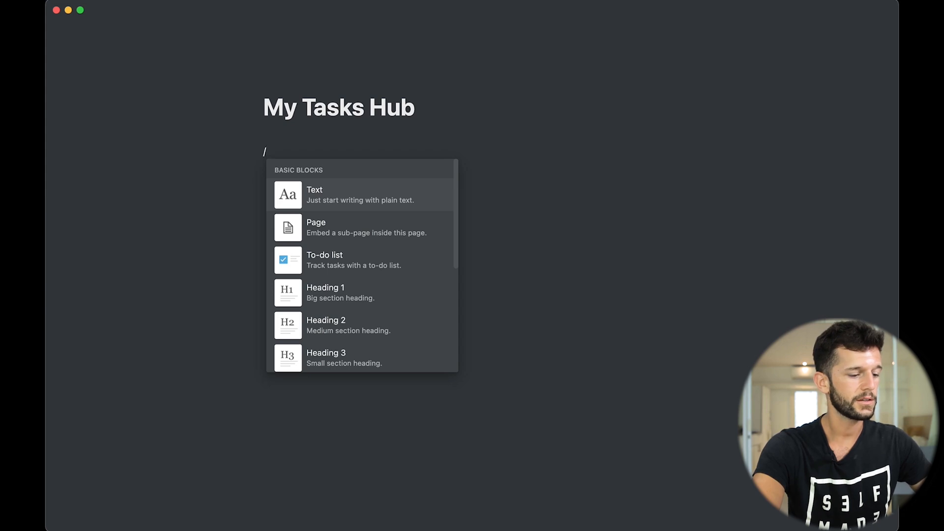
type("table")
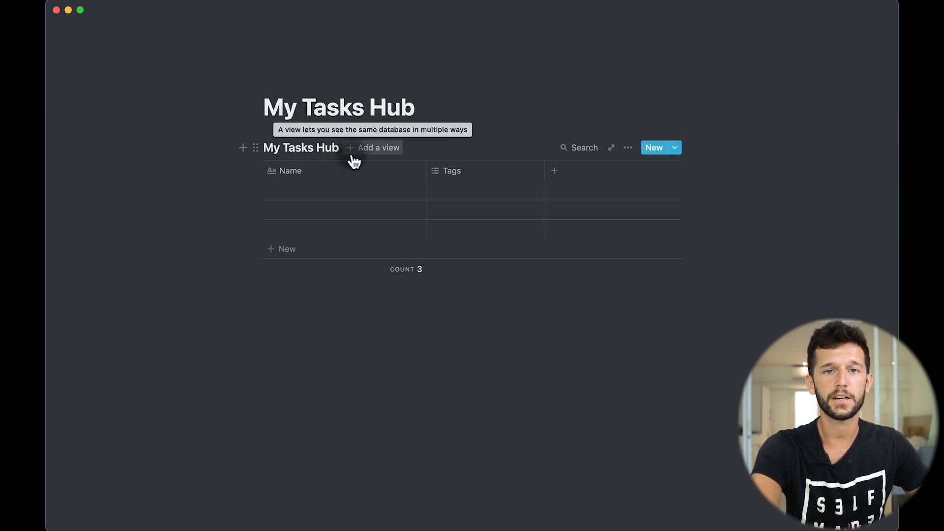
mouse_move(266, 310)
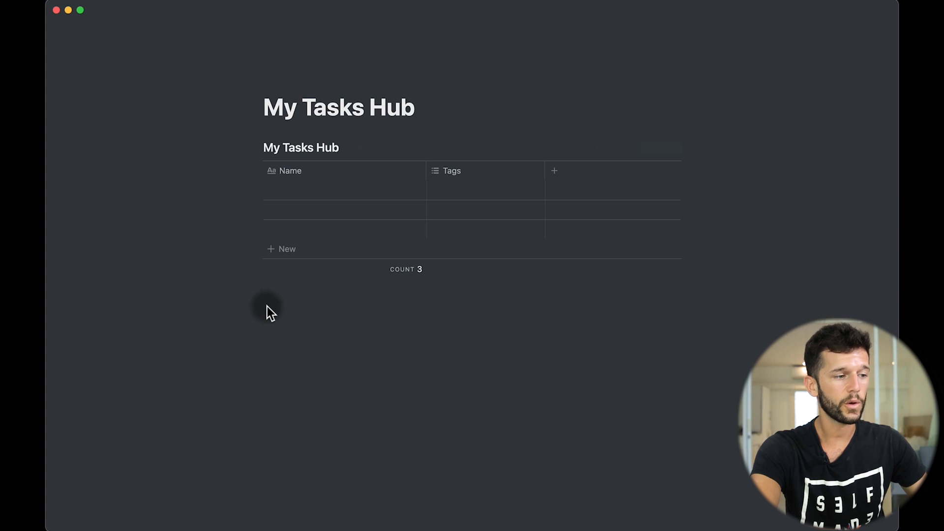
left_click(268, 303)
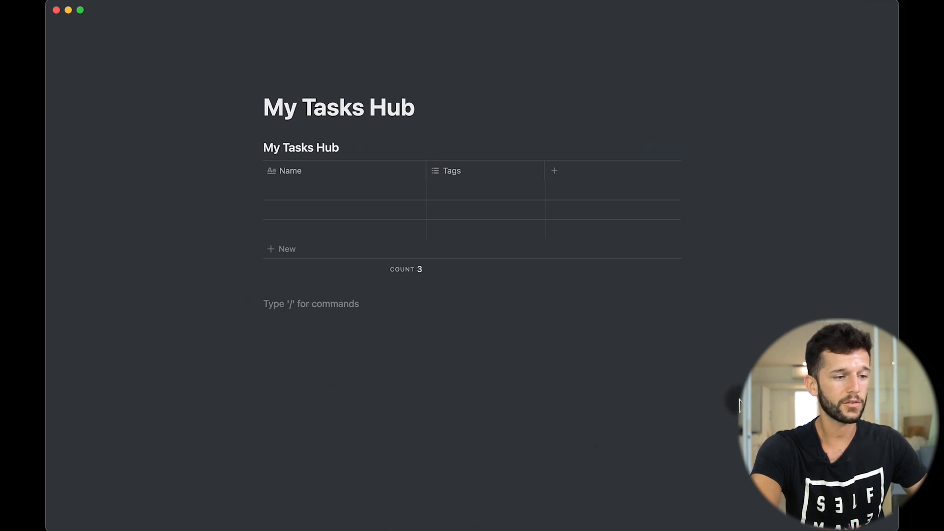
mouse_move(358, 439)
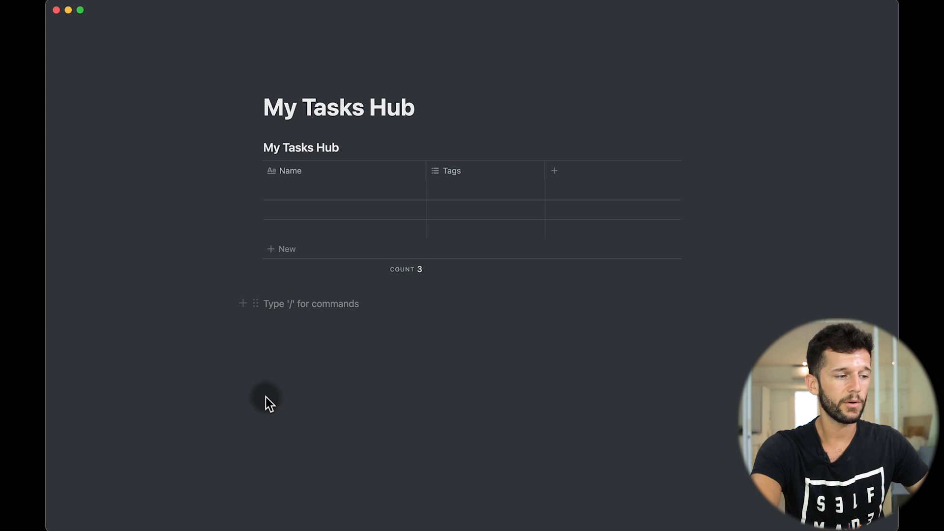
mouse_move(435, 350)
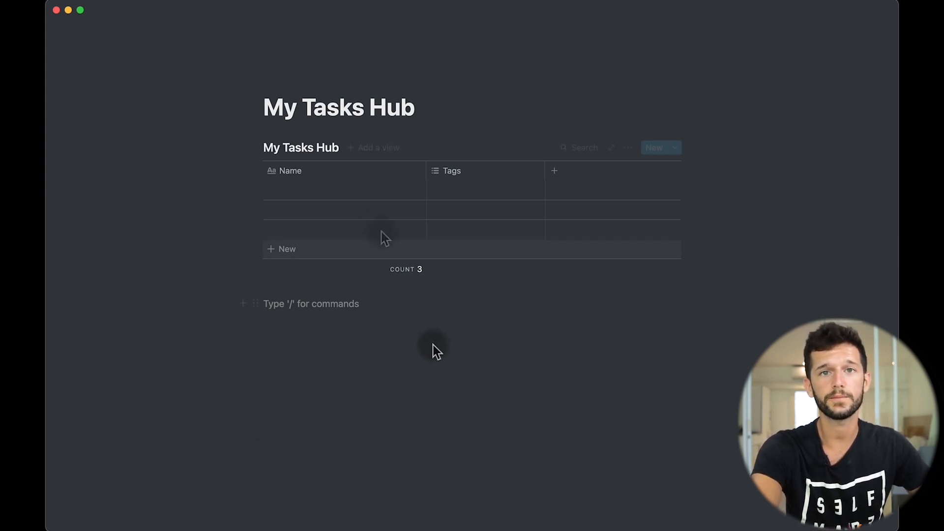
- Rename Name to Task and Tags to Do Date as a date property
left_click(289, 171)
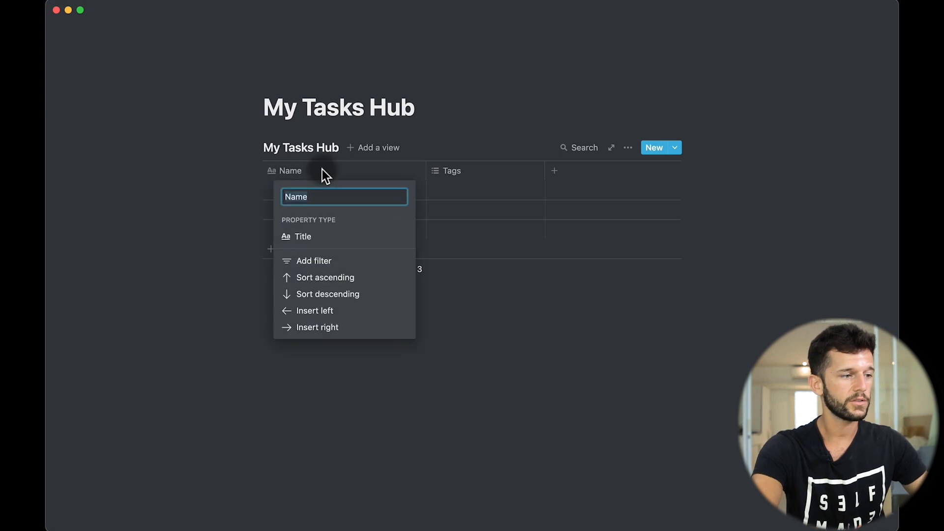
type("Task")
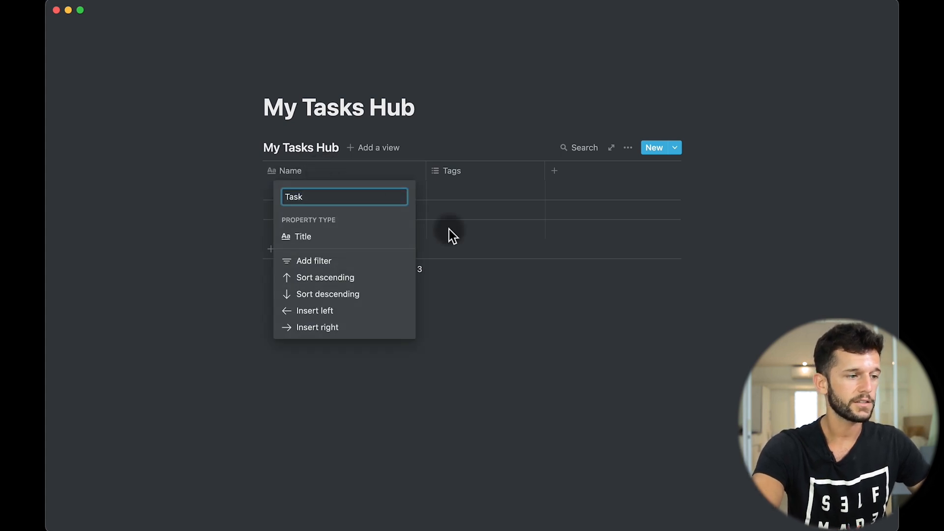
left_click(452, 170)
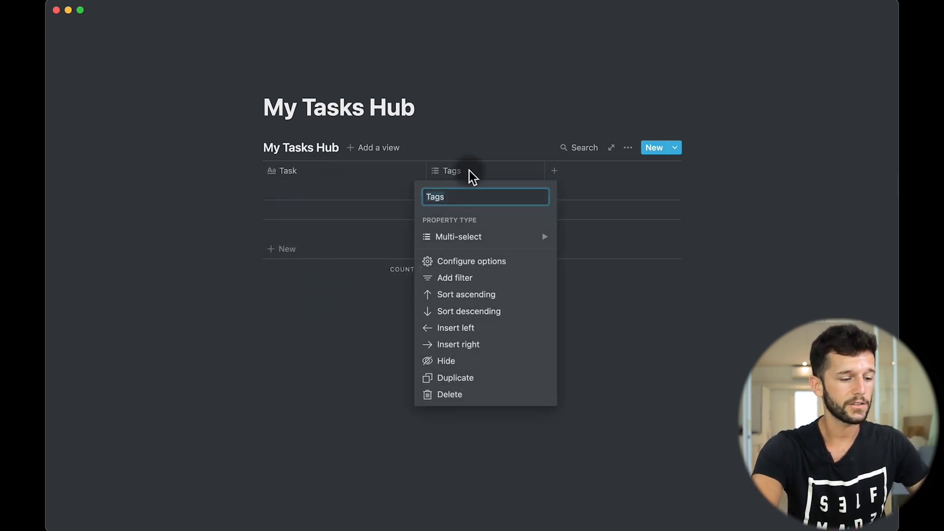
left_click(458, 236)
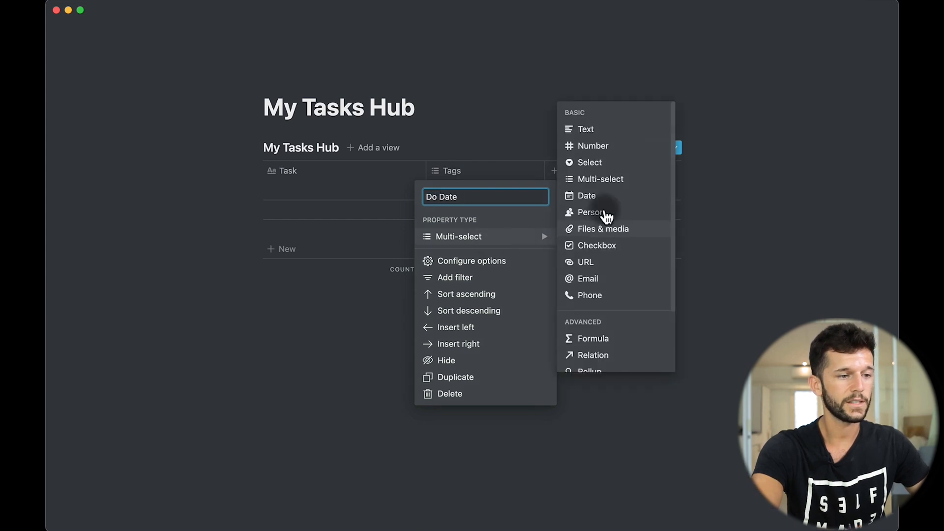
left_click(587, 195)
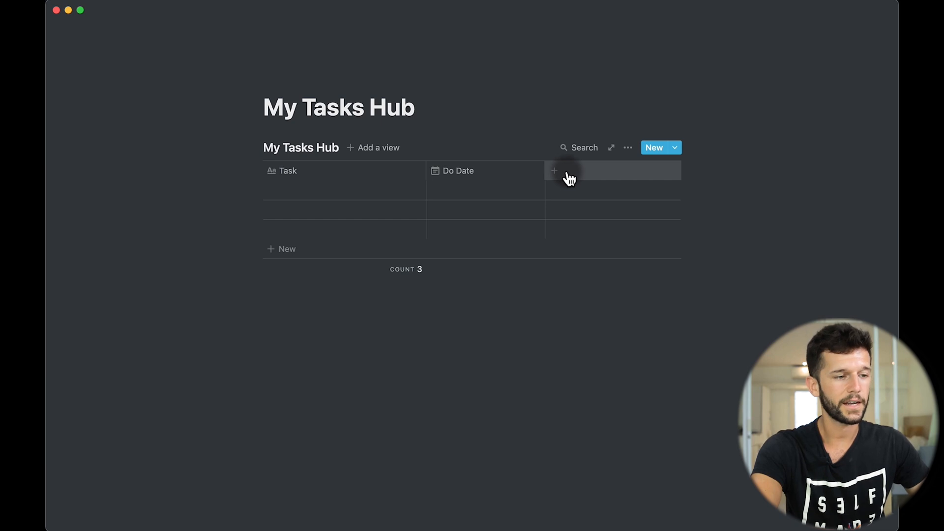
- Add a Project select column with option Project 3 and a $ Task column
left_click(552, 170)
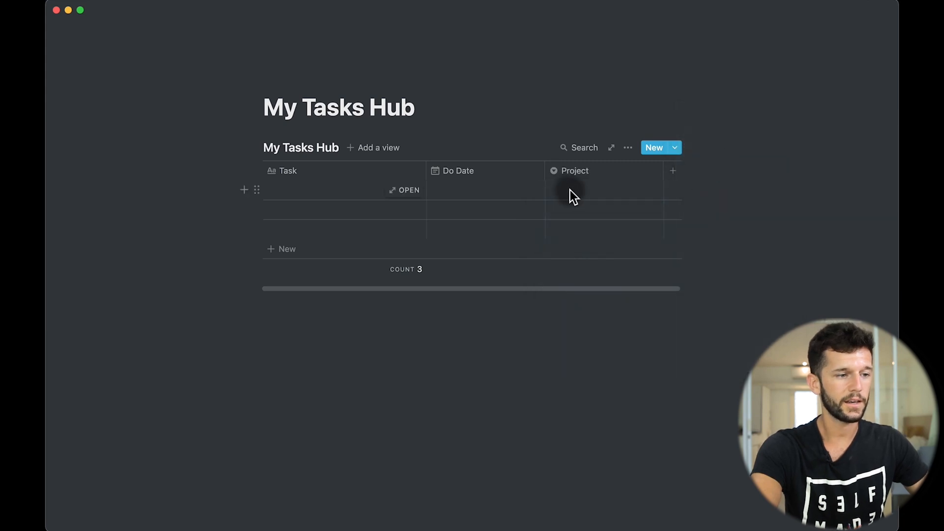
type("Pro")
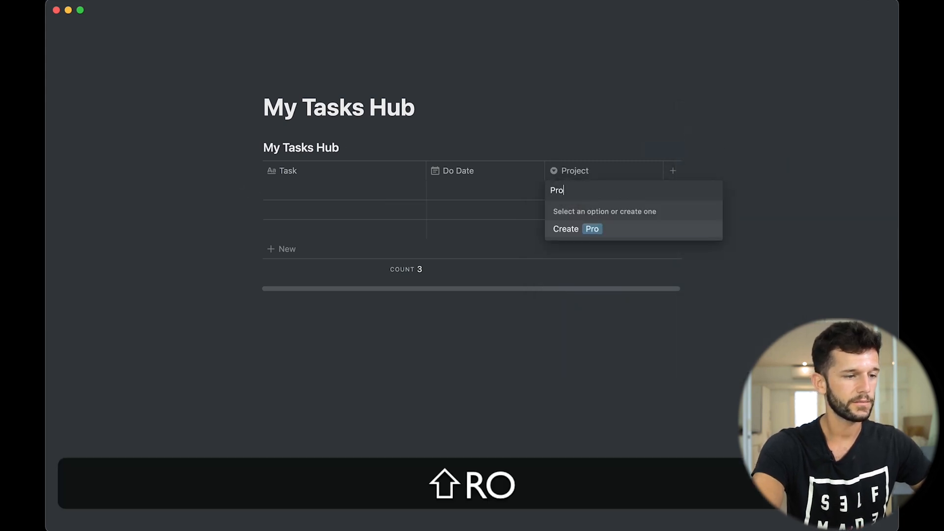
left_click(577, 229)
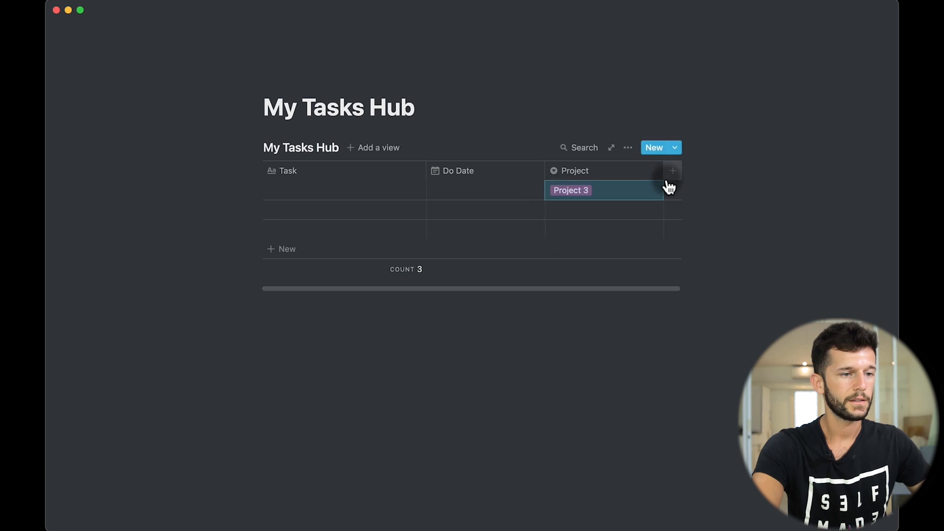
left_click(673, 170)
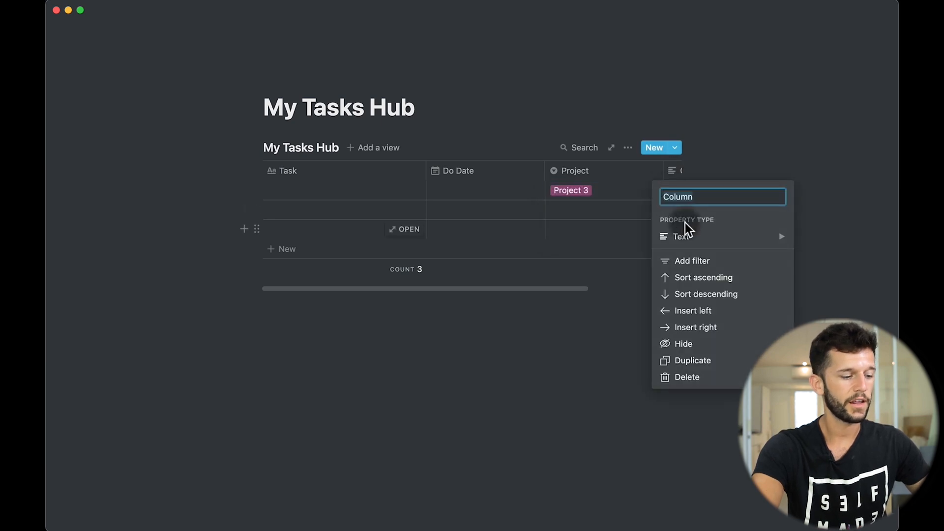
type("$ Task")
type("N")
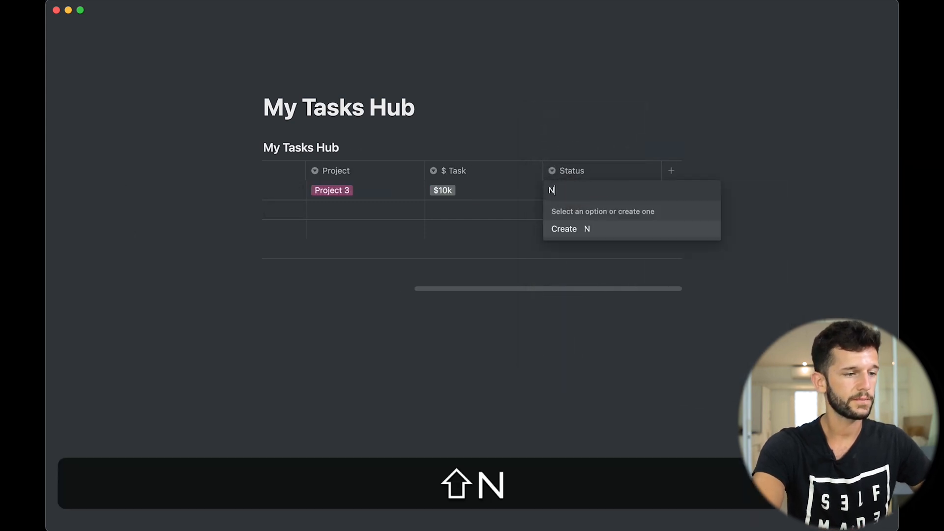
- Set the first task's Status to Completed among Not Started, In Progress and Completed options
left_click(586, 262)
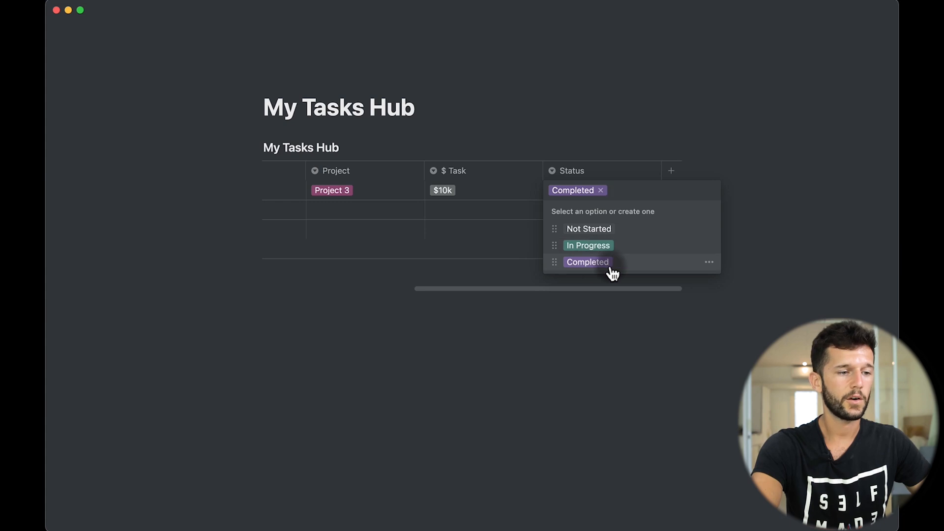
mouse_move(588, 245)
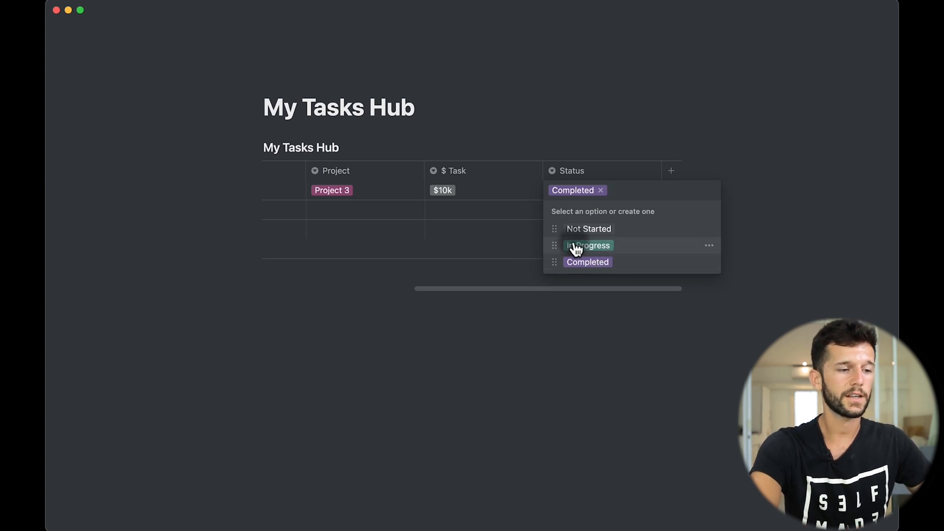
mouse_move(593, 249)
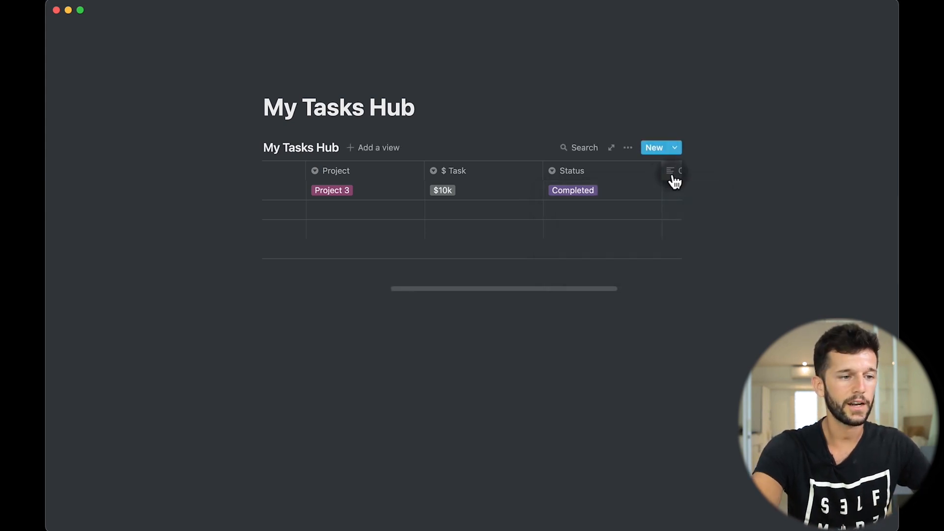
- Add an Estimated Time select column with duration options and mark the first task >1 Day
left_click(670, 181)
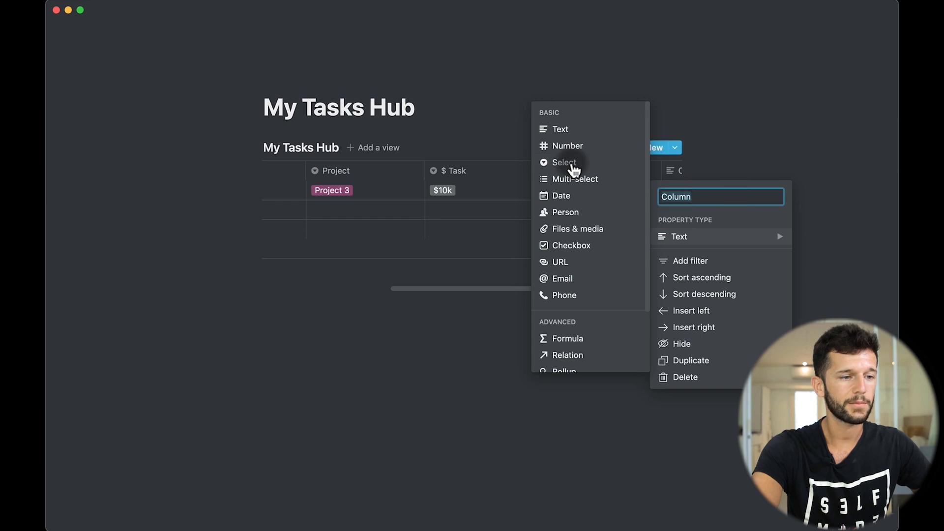
left_click(564, 162)
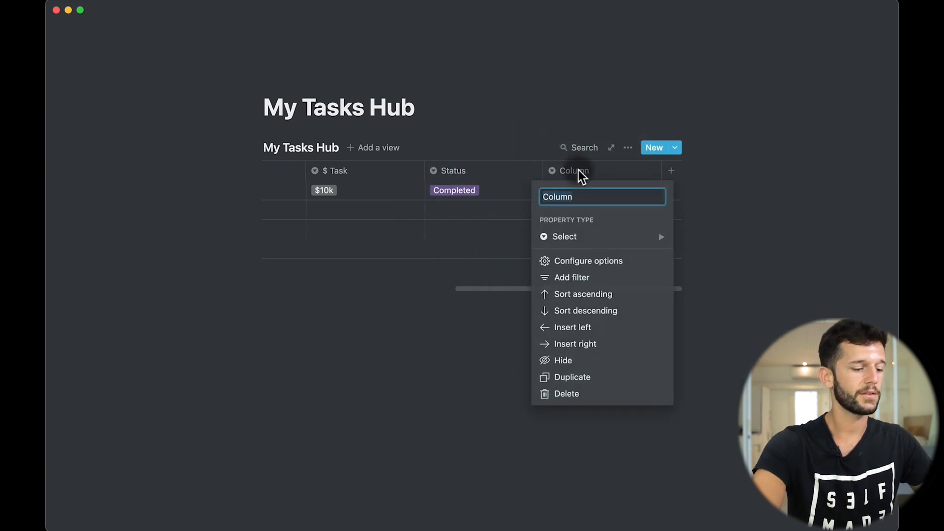
type("Estimated Time")
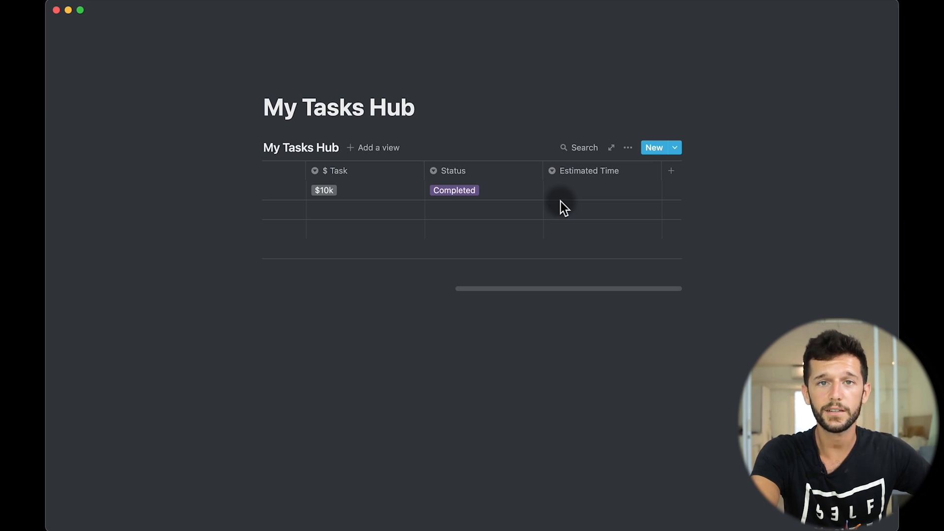
left_click(602, 190)
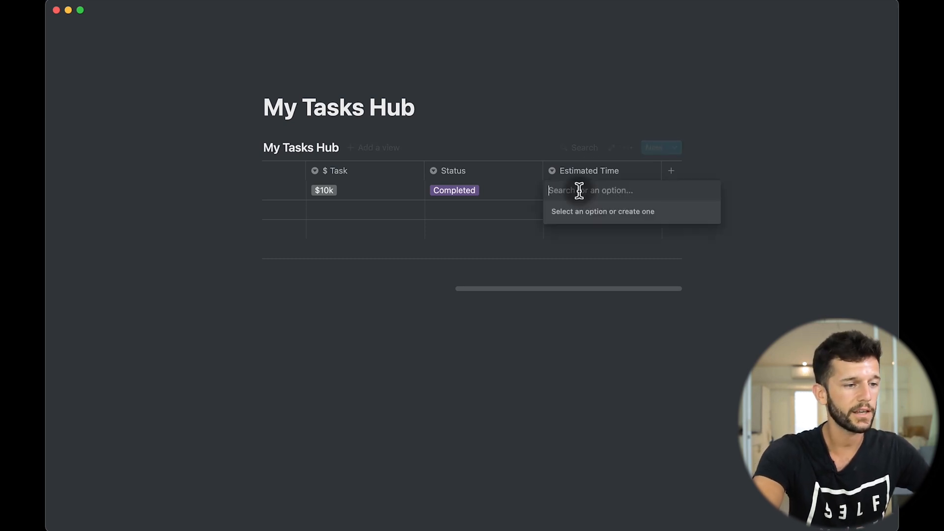
left_click(578, 311)
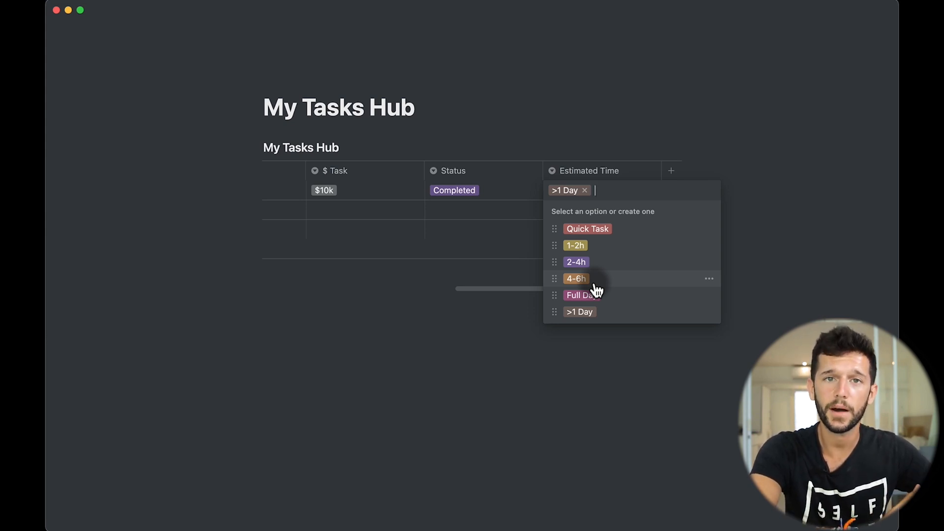
left_click(469, 224)
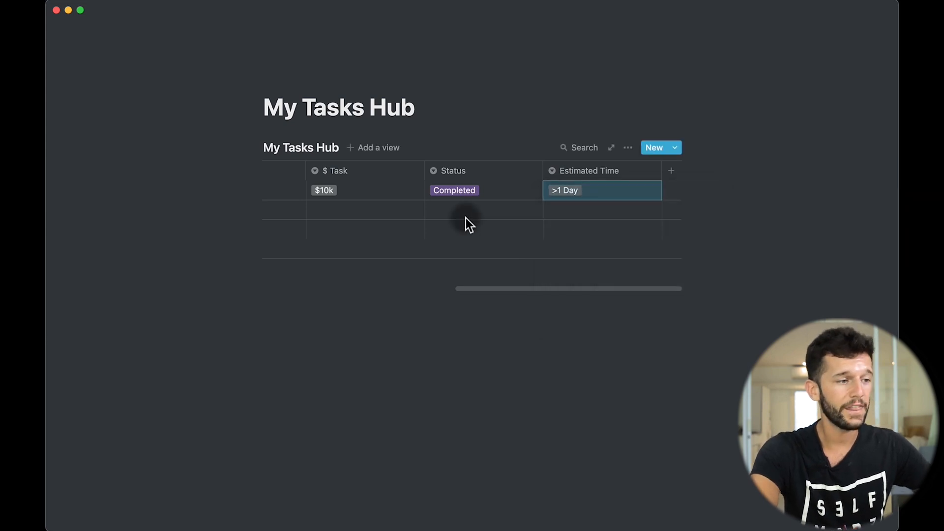
- Toggle Full width on for the My Tasks Hub page from the page menu
scroll("right", 3)
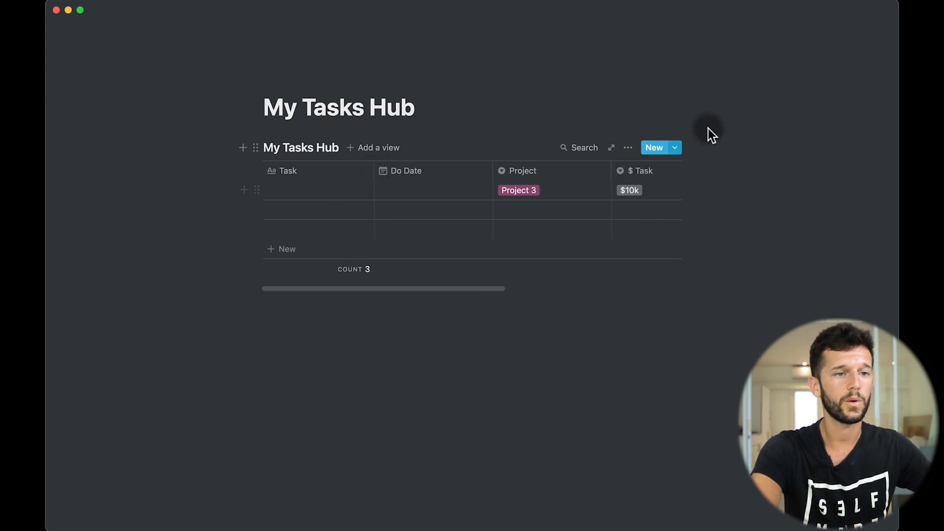
left_click(627, 147)
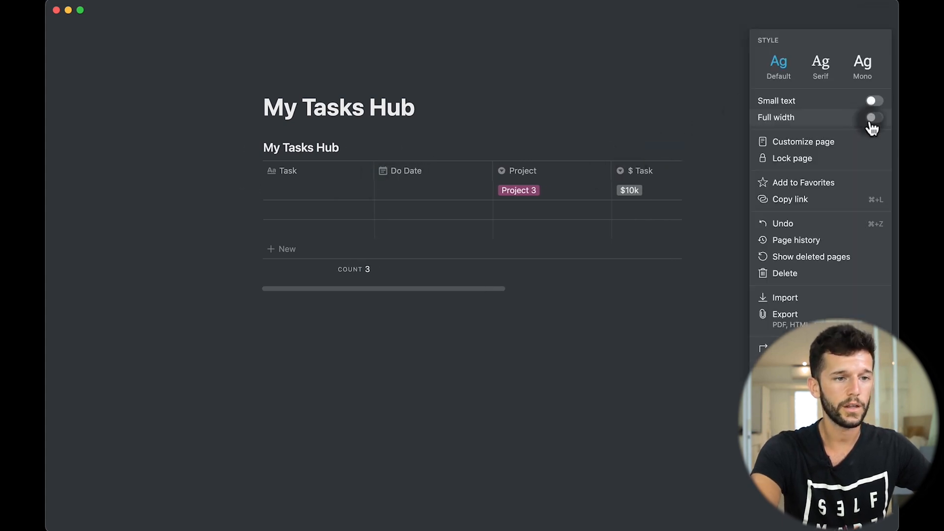
left_click(872, 117)
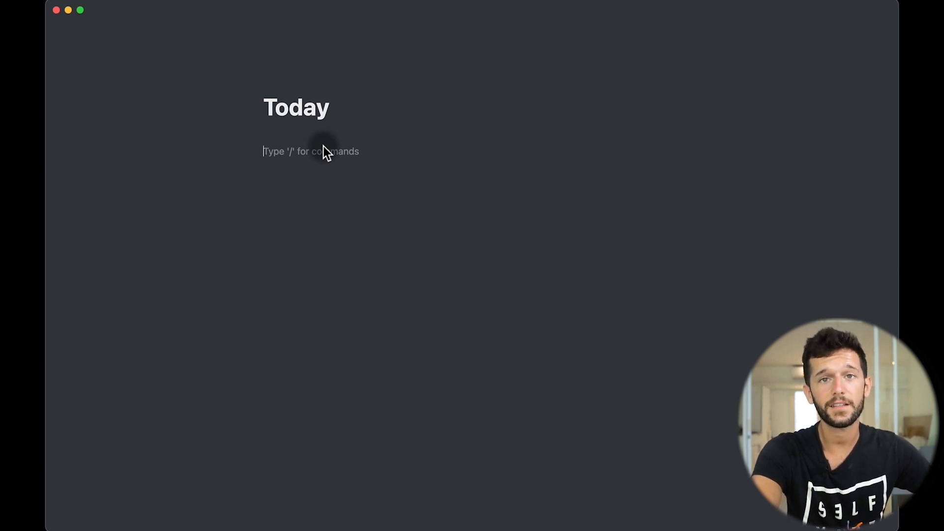
- Insert a linked database of My Tasks Hub on the Today page via /linked
type("/lin")
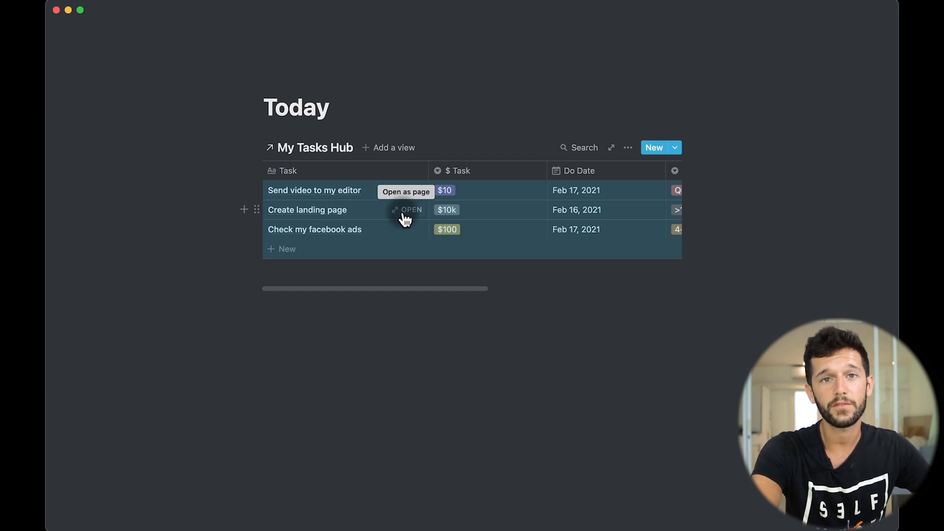
mouse_move(394, 148)
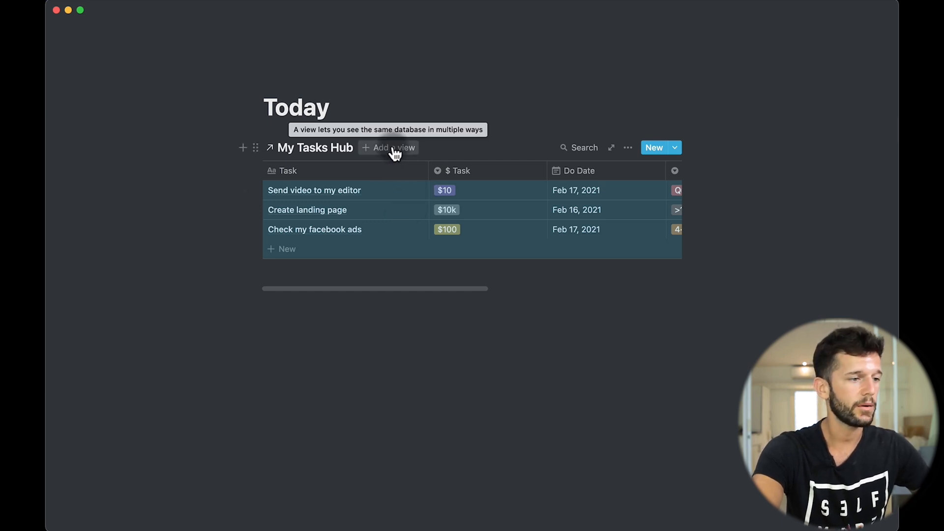
- Add a Board view of the tasks grouped by Status
left_click(389, 147)
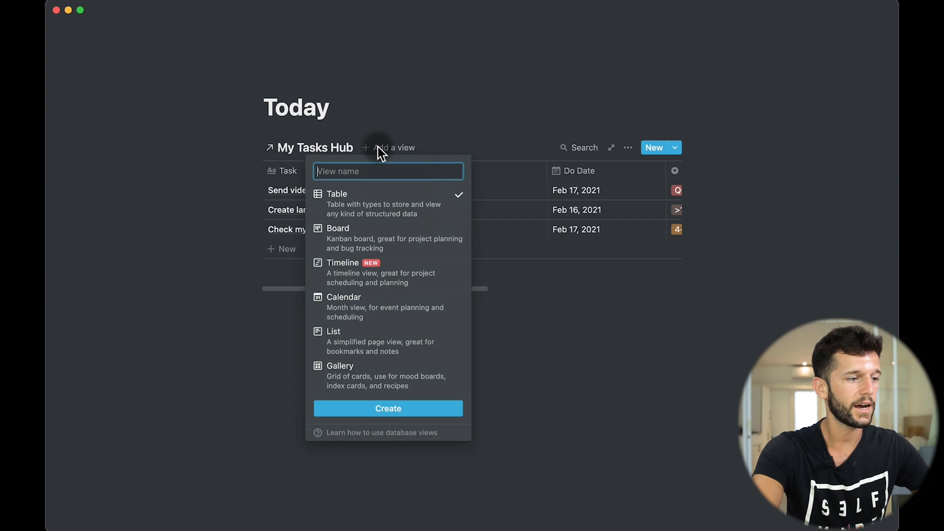
left_click(337, 227)
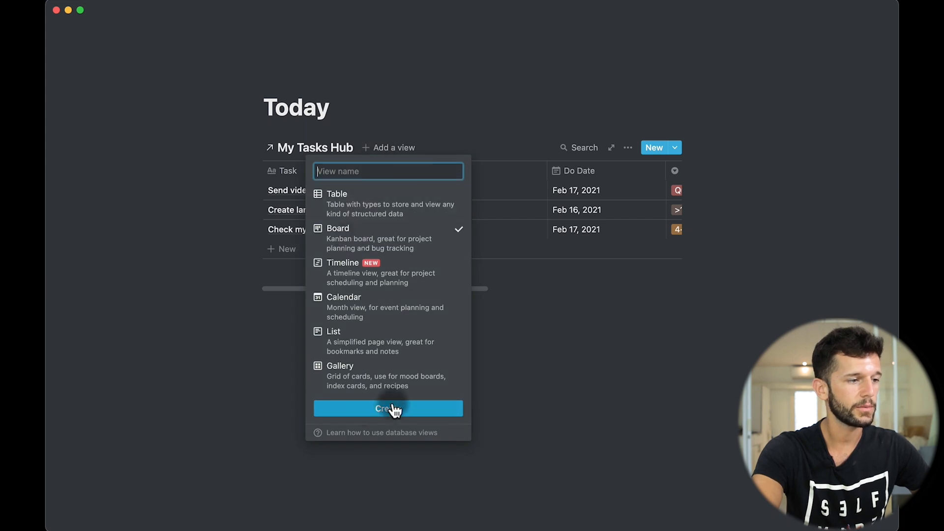
left_click(387, 408)
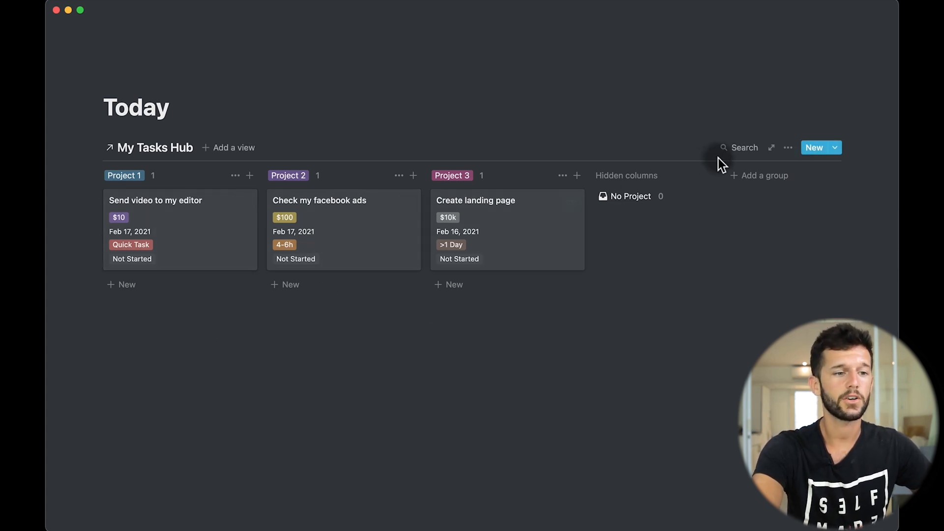
left_click(788, 147)
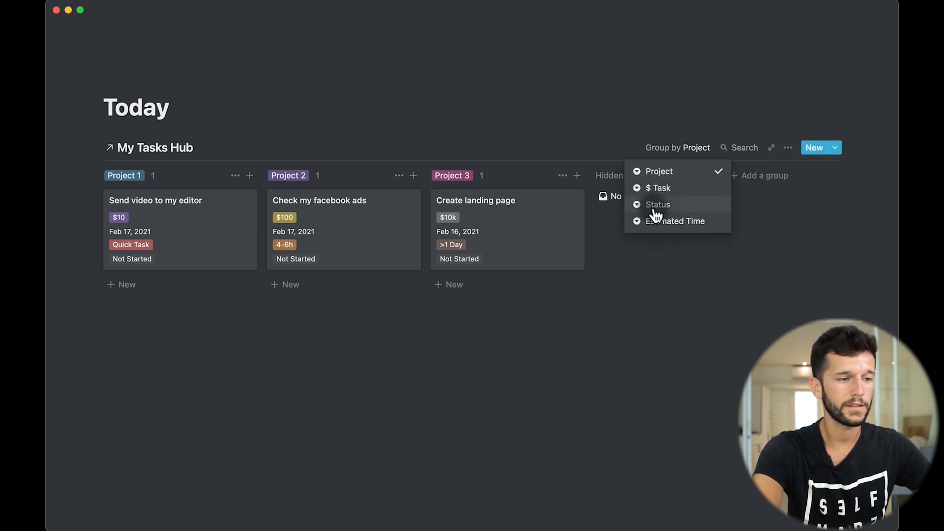
left_click(658, 204)
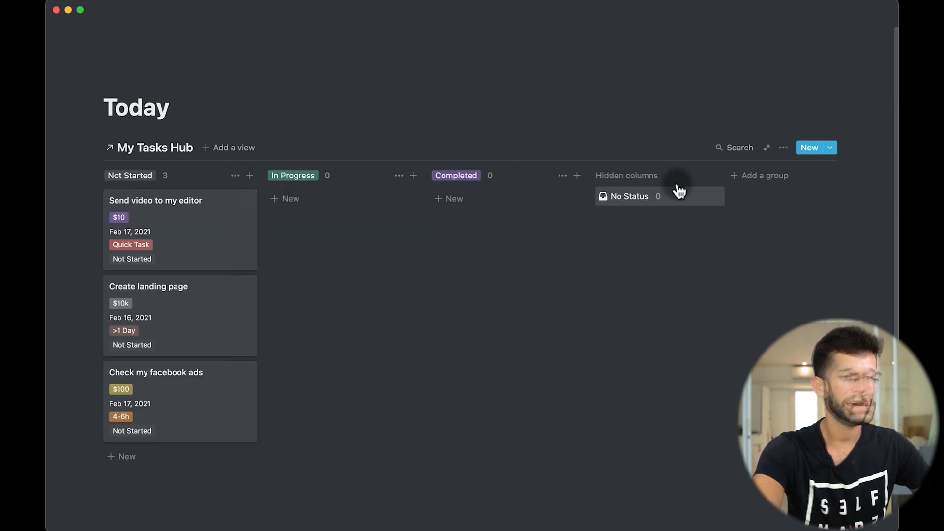
- Filter the board by Do Date and drag Create landing page through In Progress to Completed
left_click(784, 147)
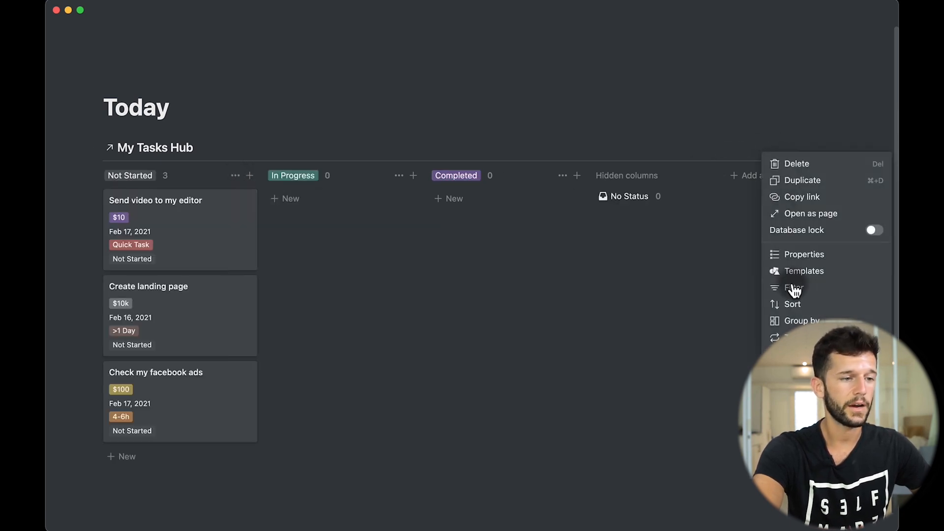
left_click(792, 287)
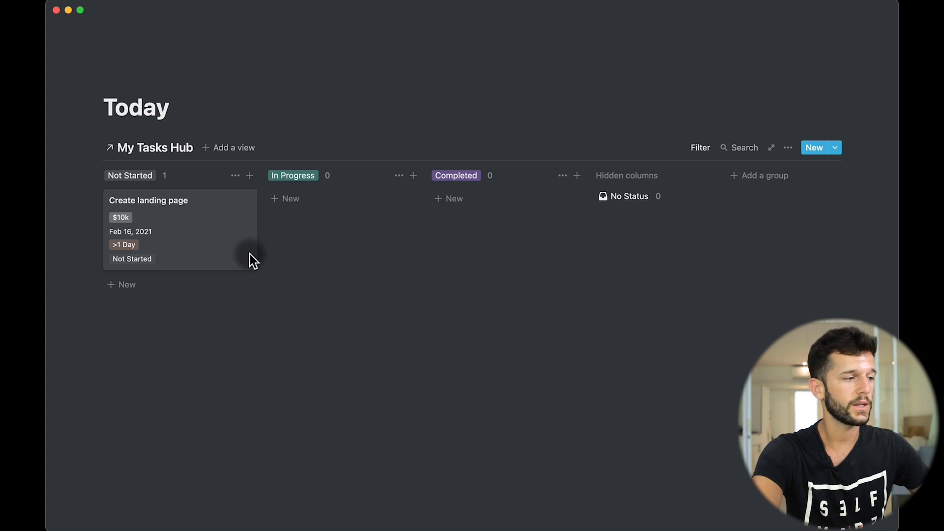
left_click_drag(181, 230, 337, 223)
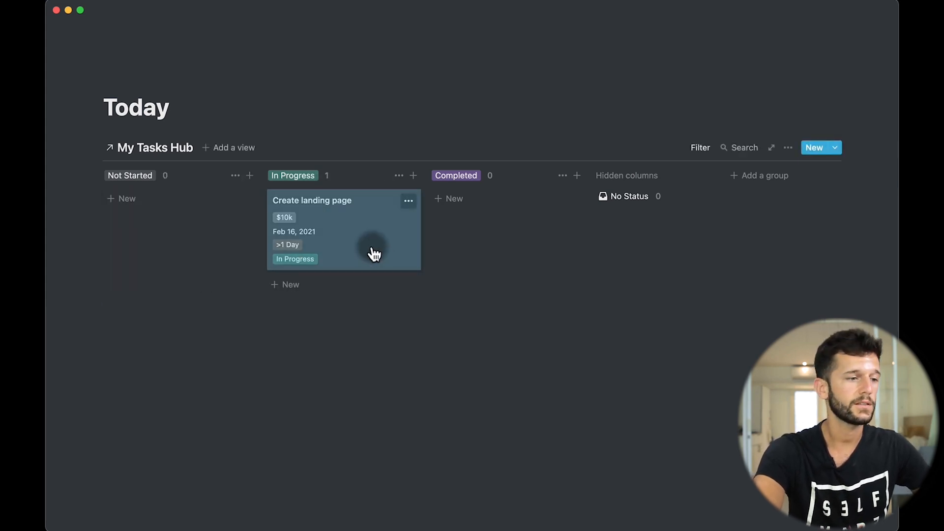
left_click_drag(344, 229, 507, 230)
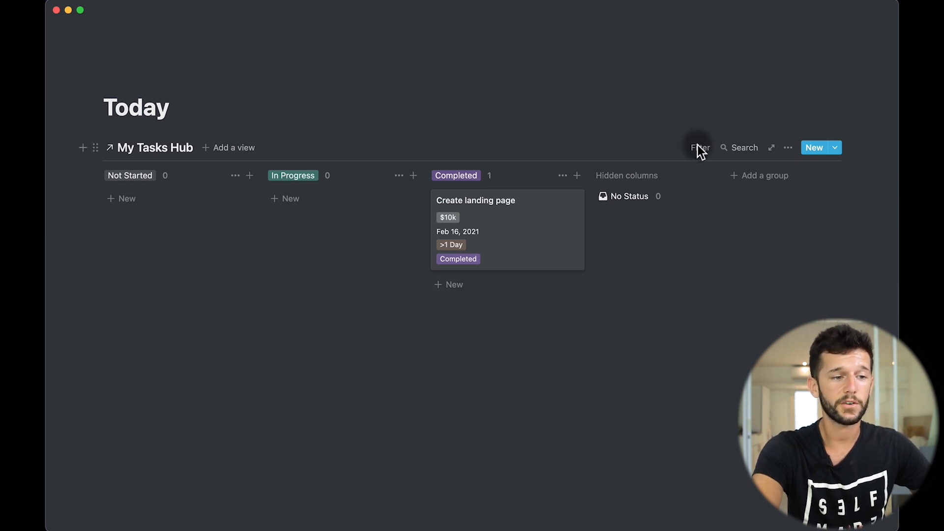
- Review the board's Do Date is Today filter rule
left_click(700, 147)
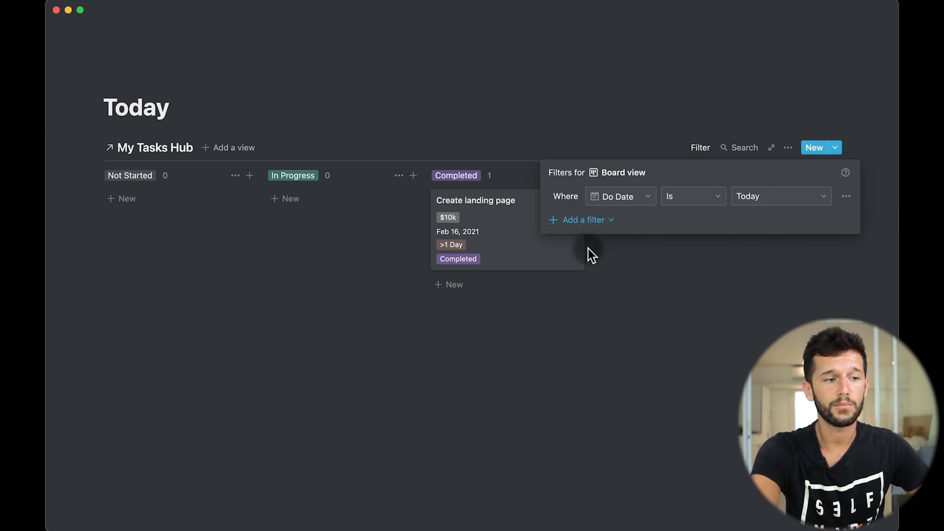
mouse_move(684, 214)
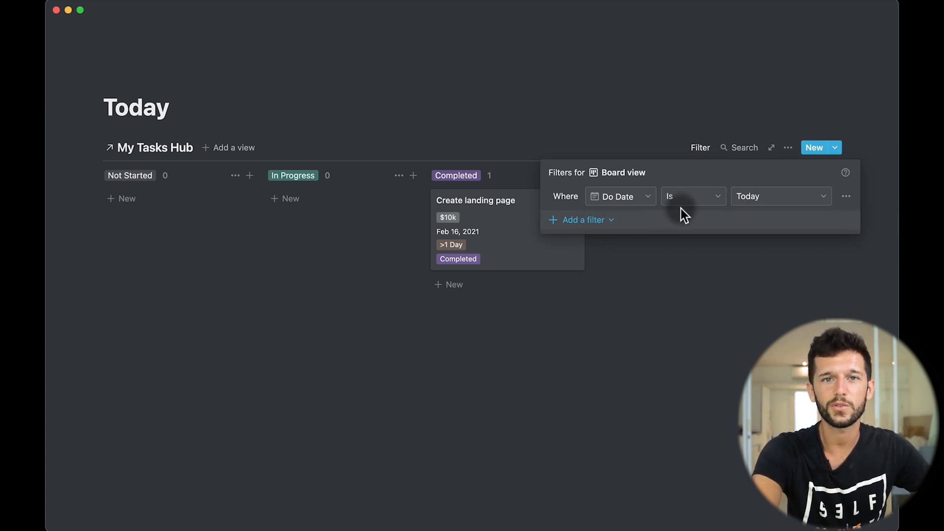
mouse_move(677, 301)
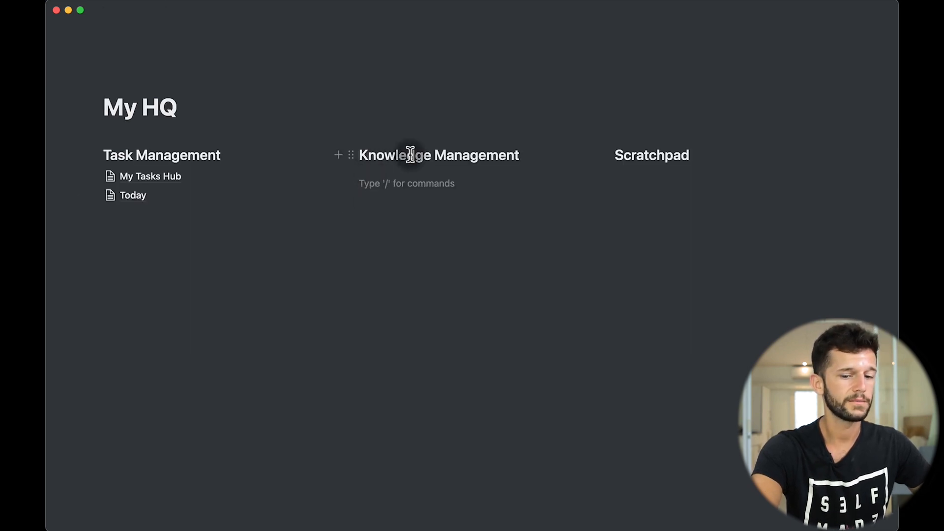
- Create a My Knowledge Hub sub-page under Knowledge Management for the Books, Articles and Authors tables
type("/page")
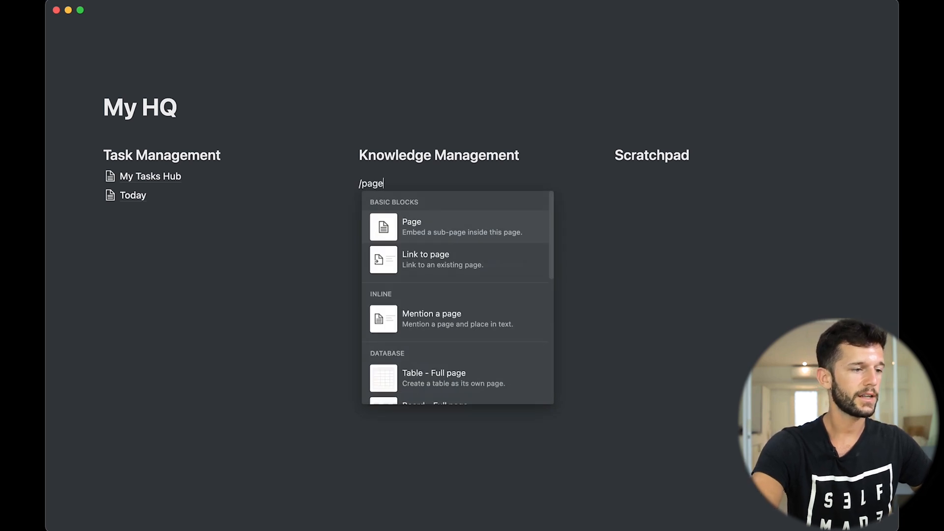
left_click(412, 226)
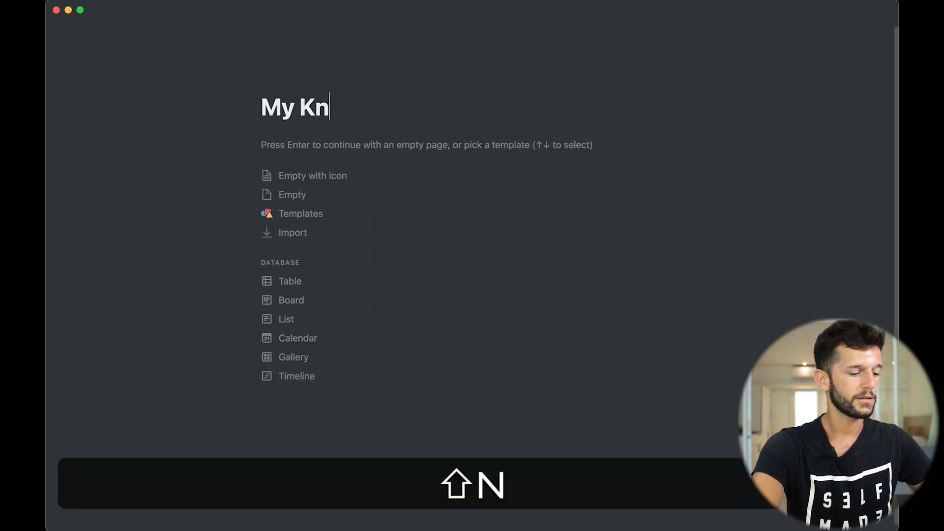
type("owledge Hub")
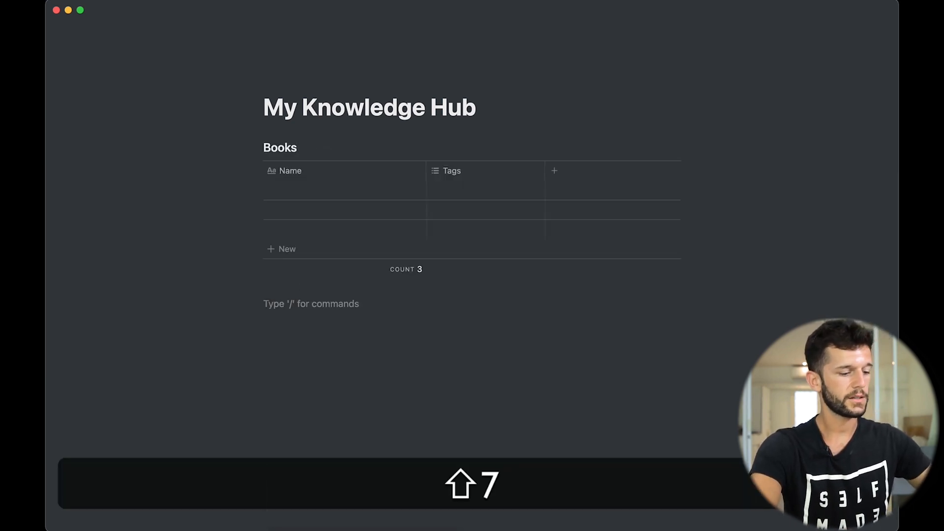
scroll("down", 3)
type("Articles")
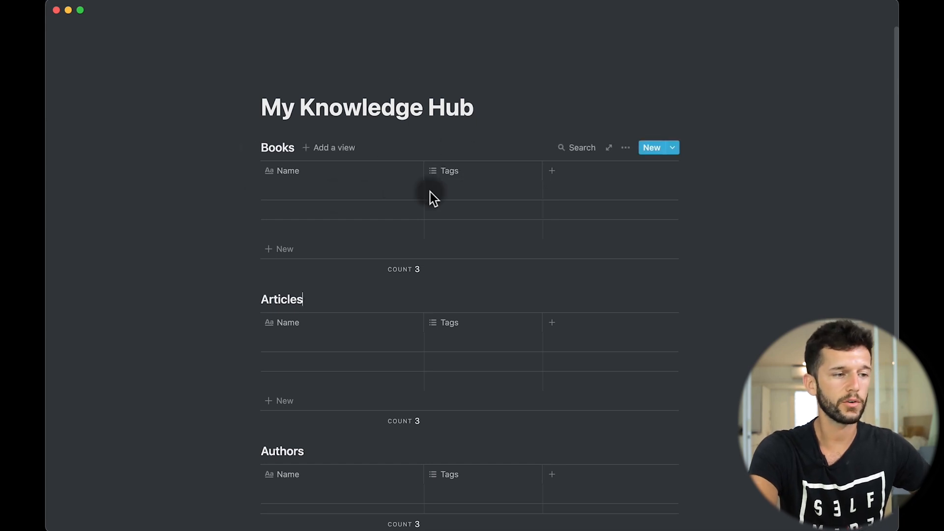
- Rename Tags to a Status column and give the first book a Read status
left_click(288, 170)
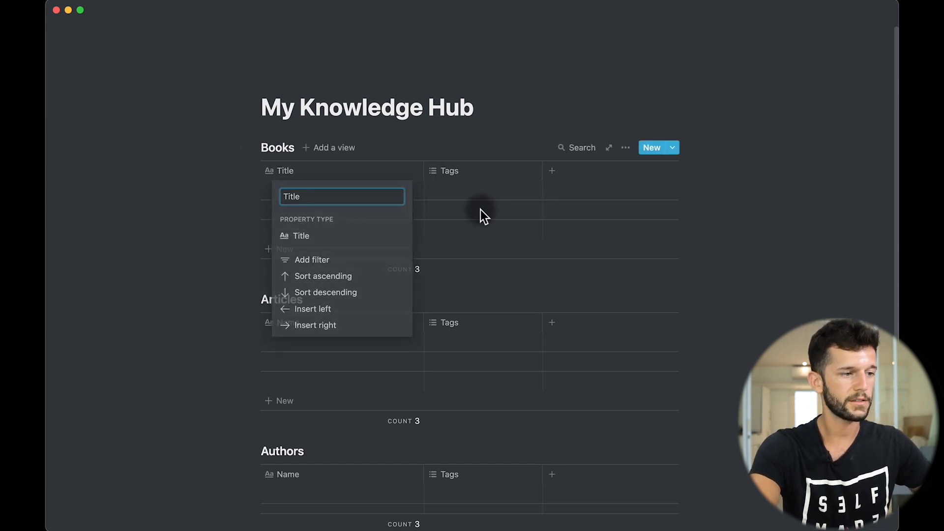
type("Statu")
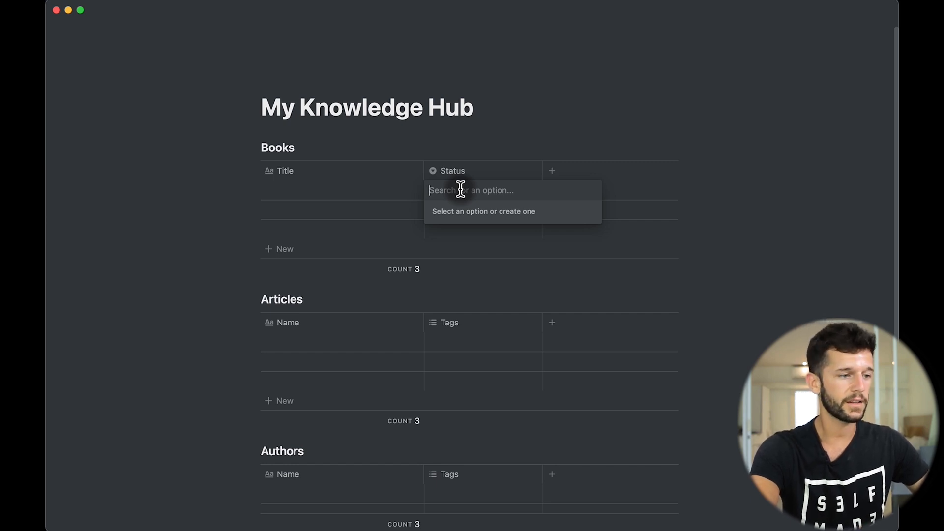
type("Read")
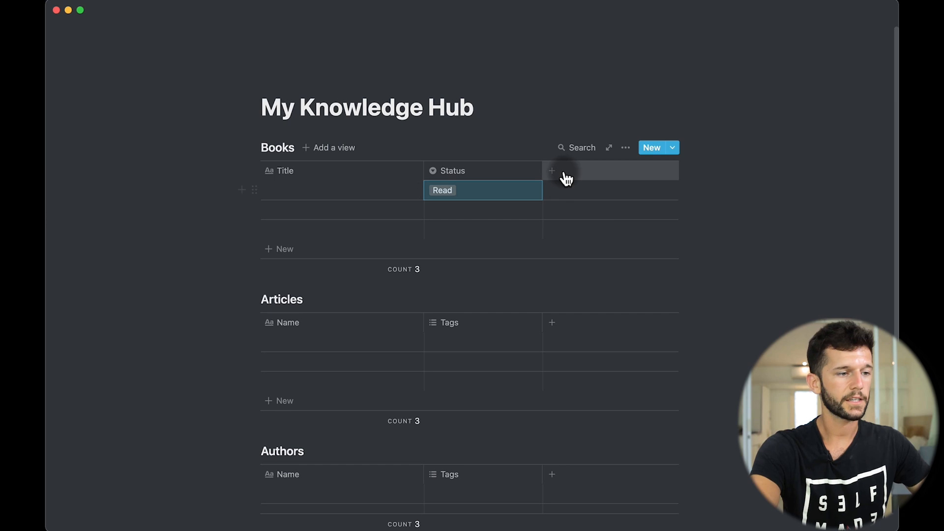
- Add an Author text column and set the first book's author to JK Rowling
type("Author")
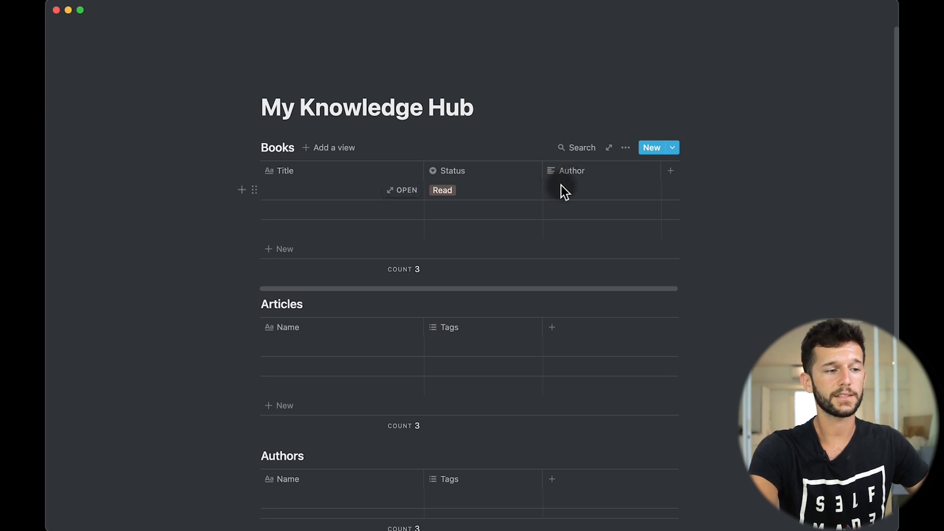
left_click(602, 189)
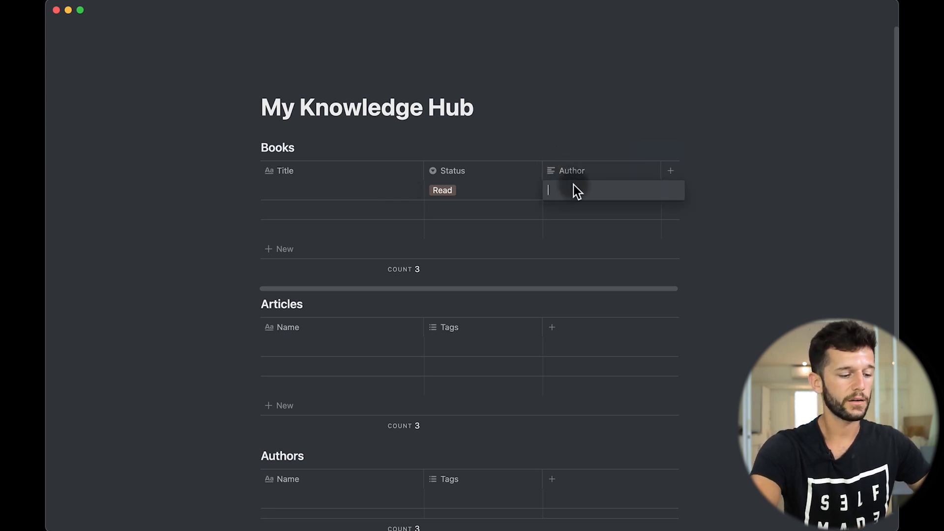
type("JK Rowling")
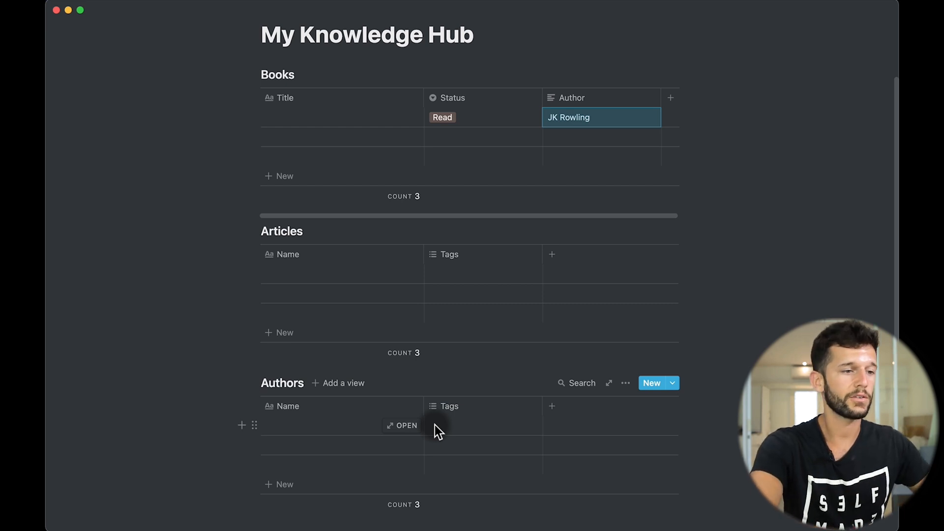
- Change the Author column type to a relation pointing at the Authors database
left_click(571, 97)
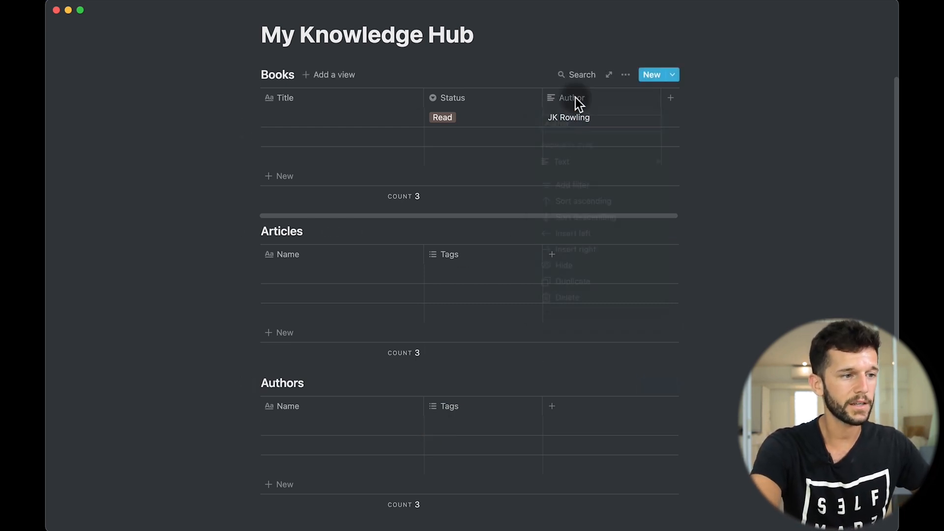
left_click(571, 97)
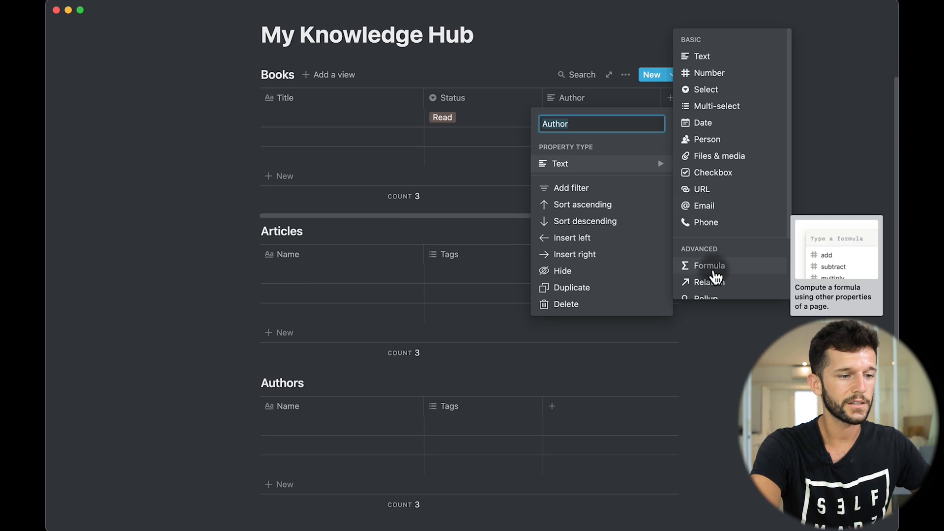
left_click(710, 281)
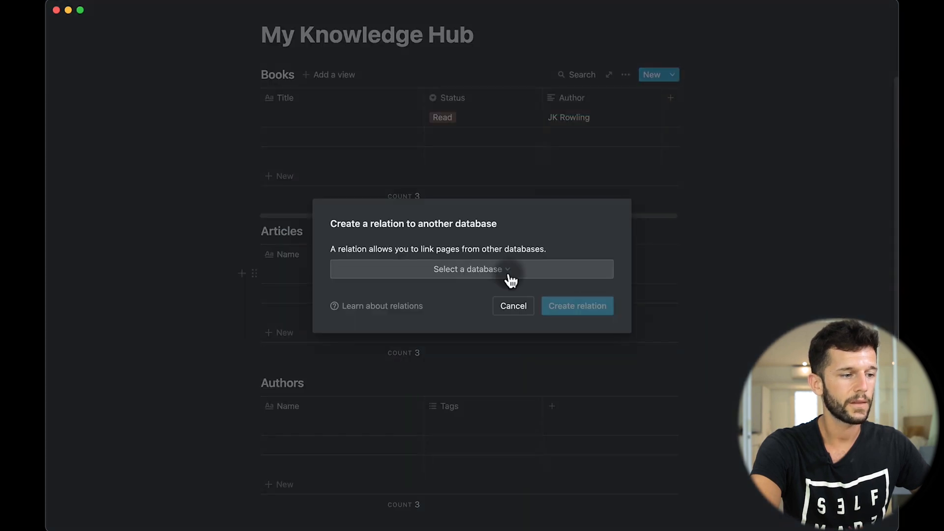
type("aut")
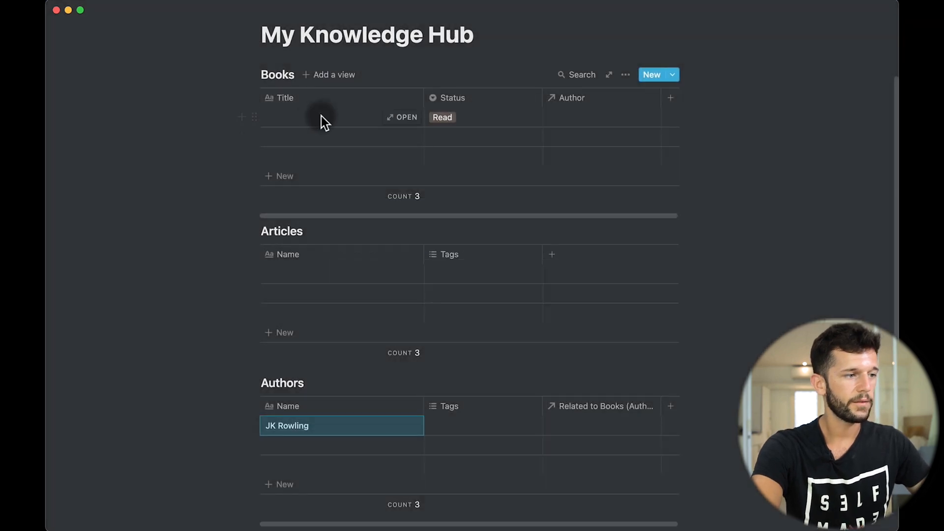
- Title the book Harry Potter and link it to a new JK Rowling author page
type("Harry Potter")
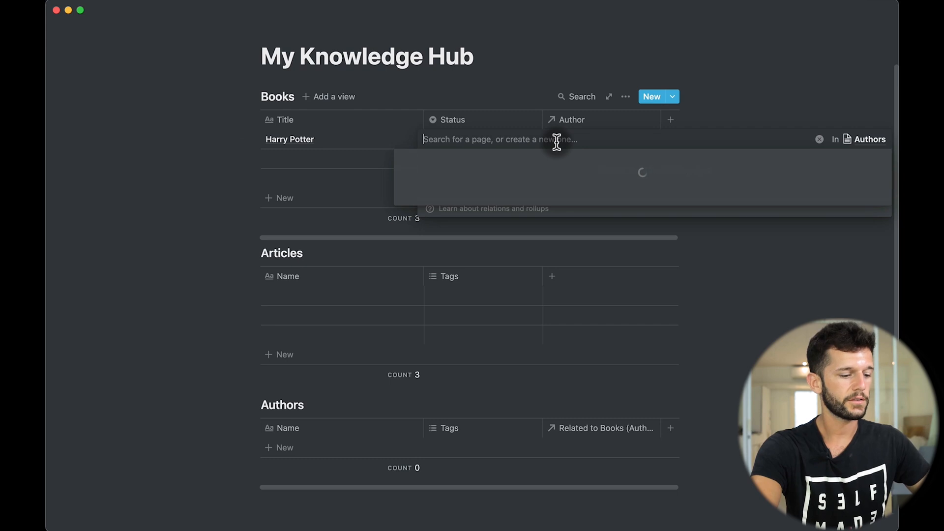
type("JK Rowling")
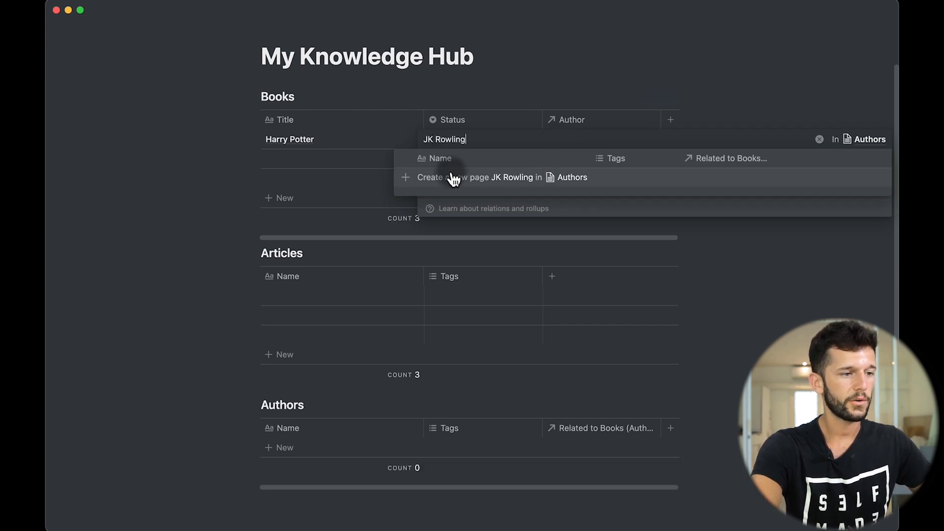
mouse_move(434, 450)
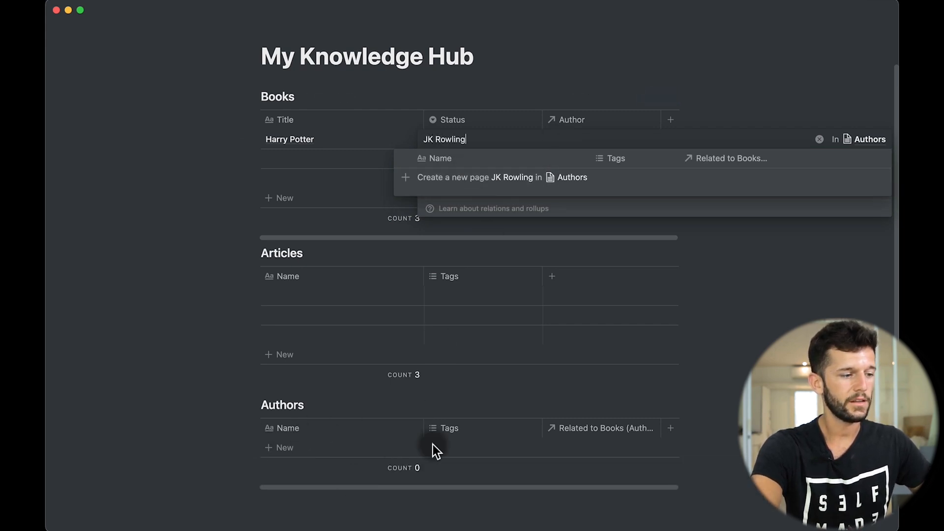
left_click(478, 177)
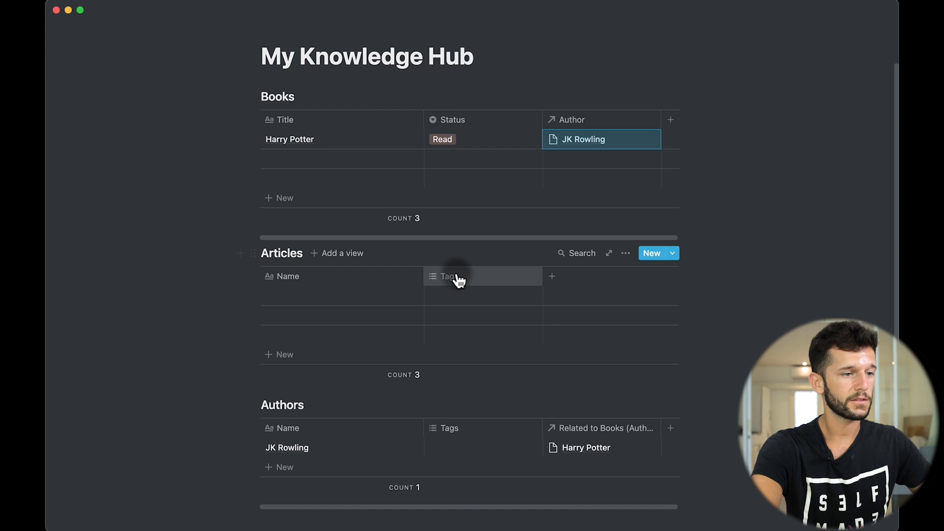
- Turn Articles' Tags into an Author relation and link Harry Potter Article to JK Rowling
left_click(448, 275)
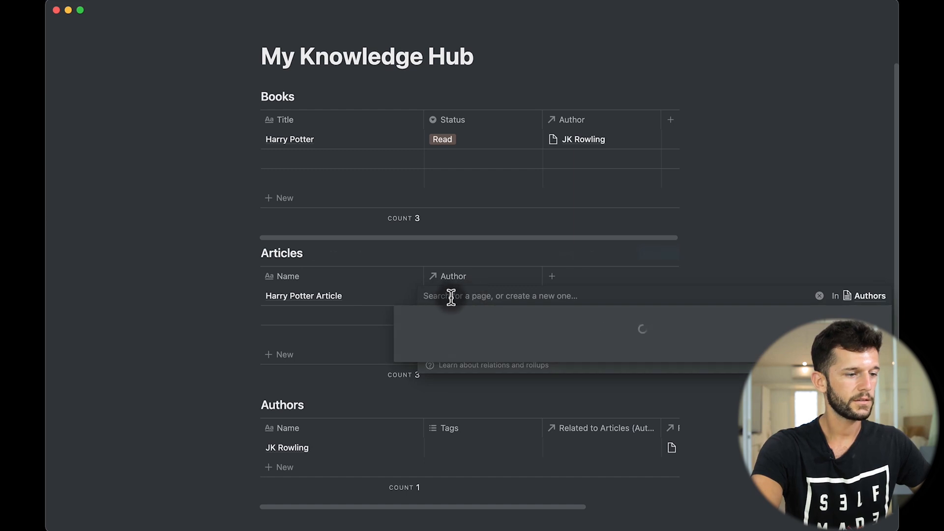
type("JK Rowling")
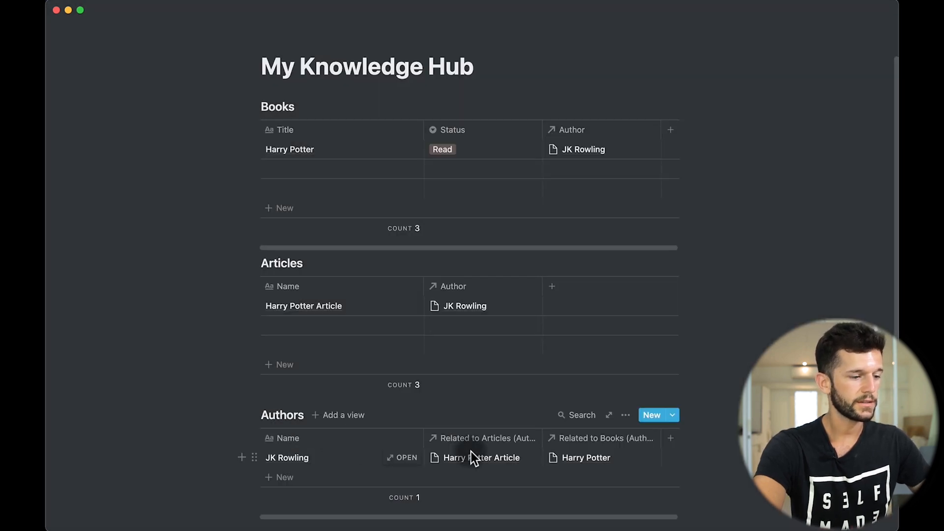
scroll("down", 3)
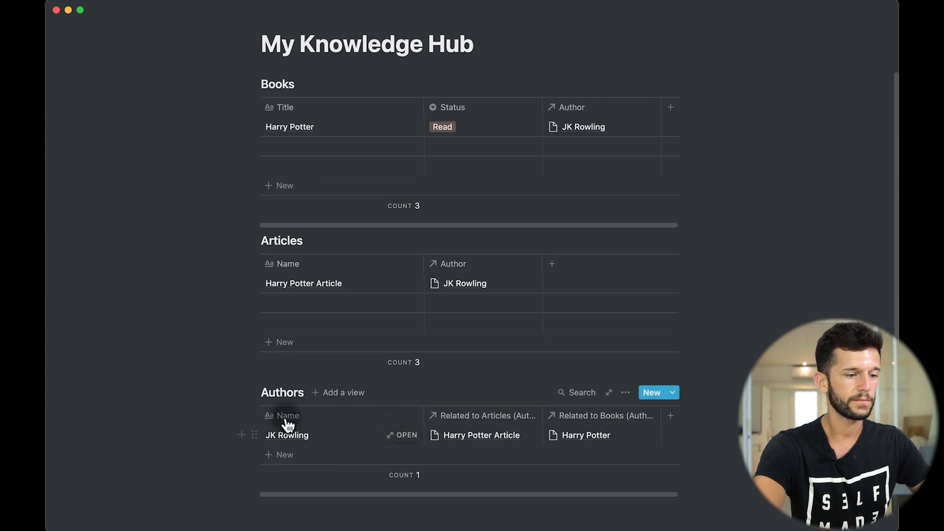
scroll("down", 3)
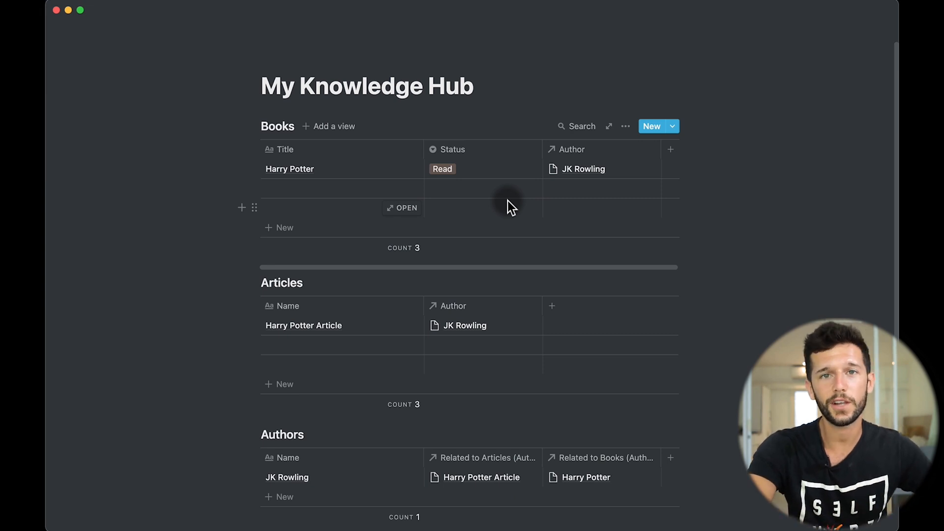
mouse_move(527, 369)
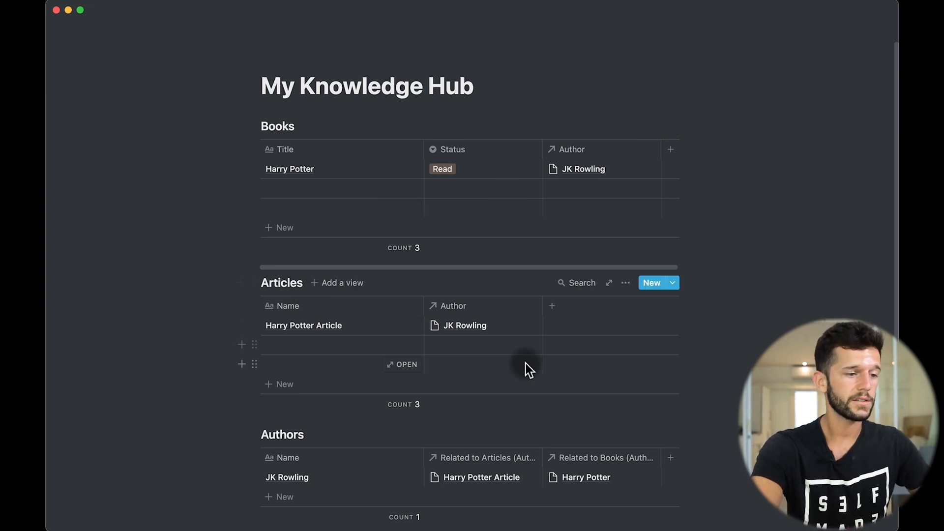
- Add a Status select column to Articles and mark Harry Potter Article as Read
left_click(670, 306)
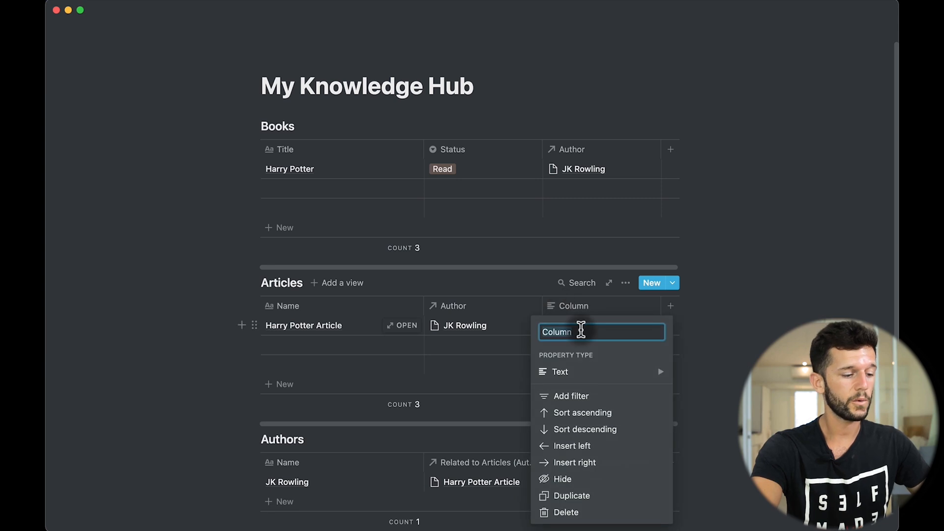
left_click(558, 372)
type("Read")
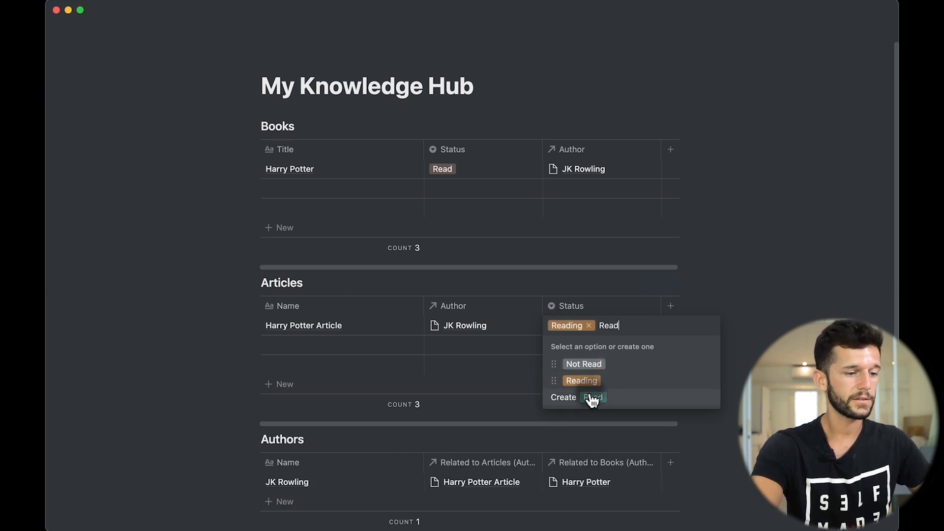
left_click(593, 397)
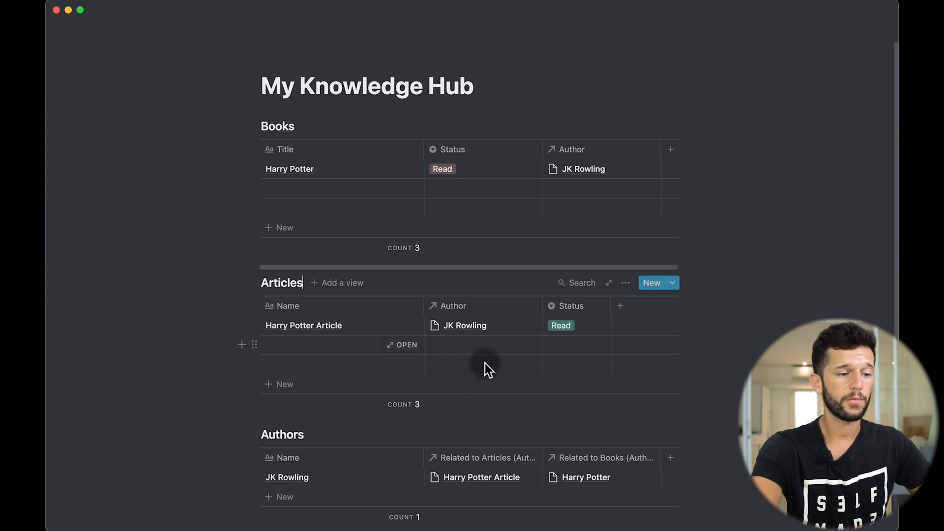
mouse_move(409, 238)
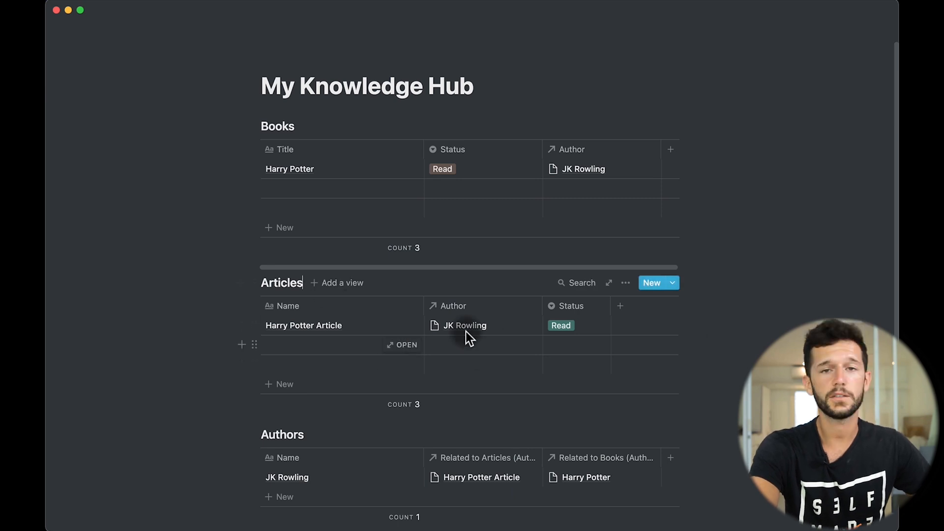
mouse_move(501, 355)
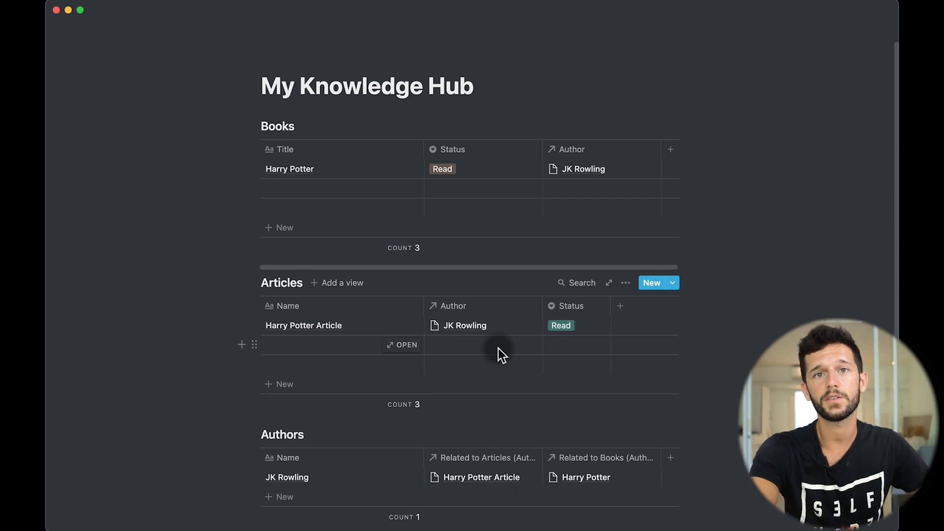
mouse_move(460, 367)
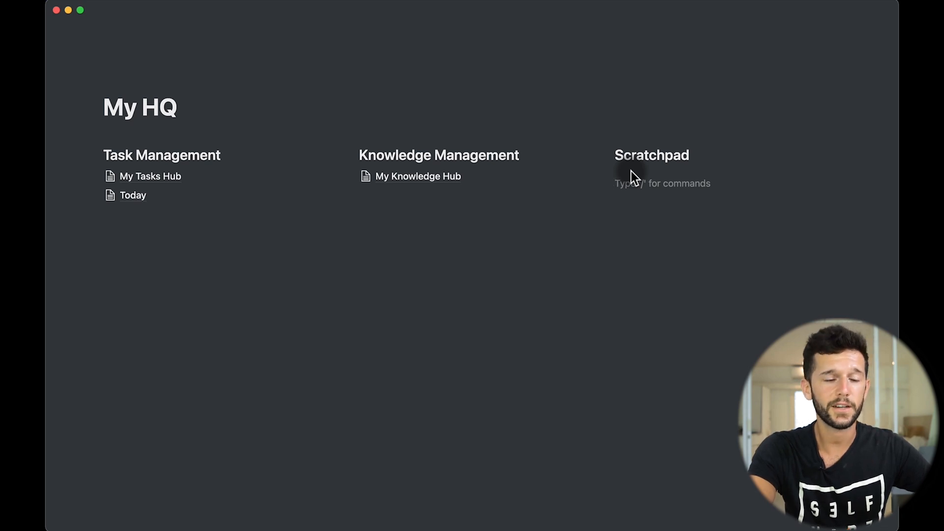
- Create a full-page Scratchpad table via /table and delete its Tags column
type("/")
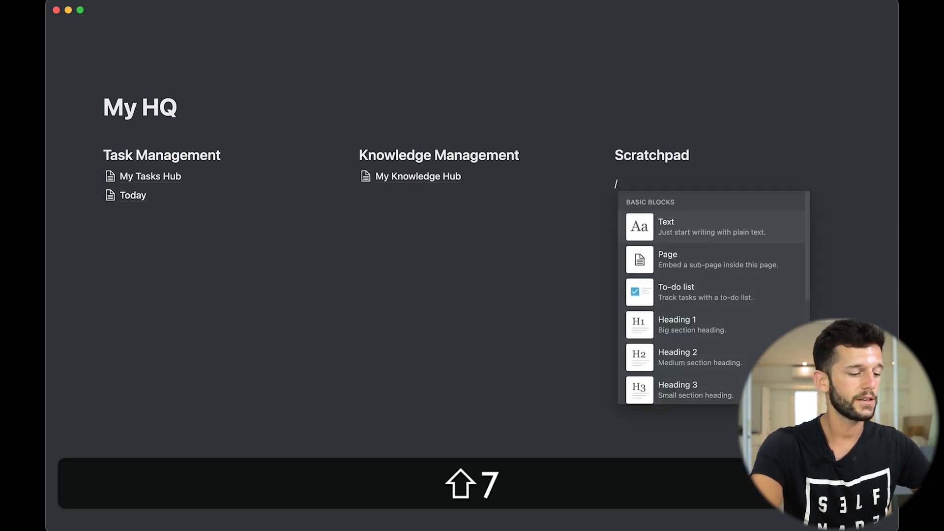
type("table")
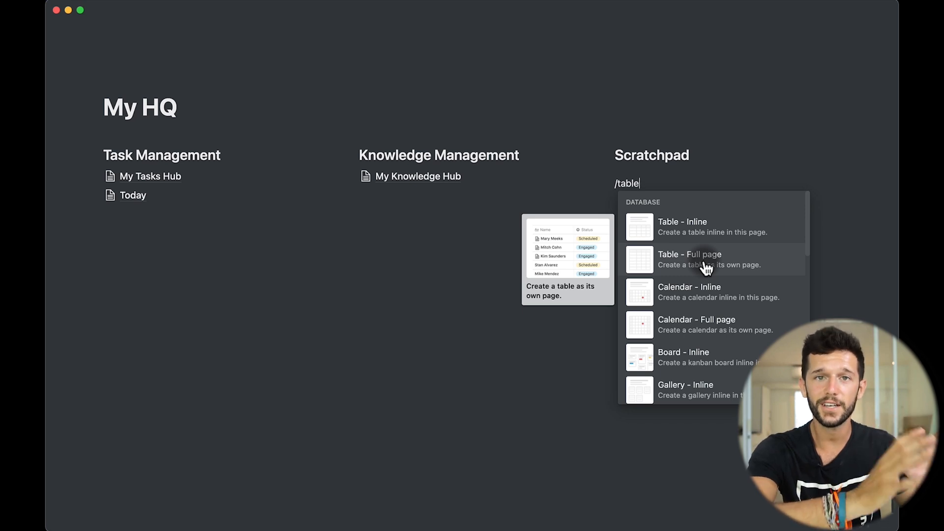
left_click(689, 258)
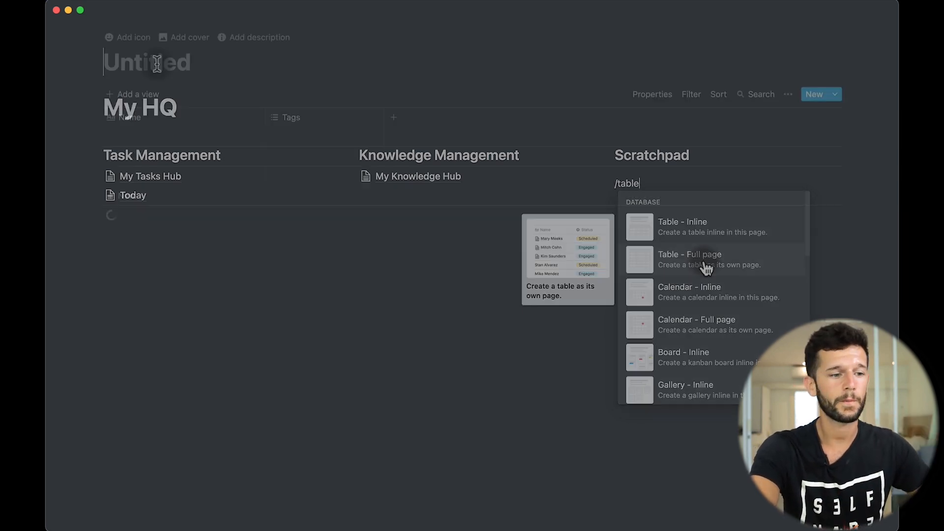
left_click(689, 259)
type("Scratchpad")
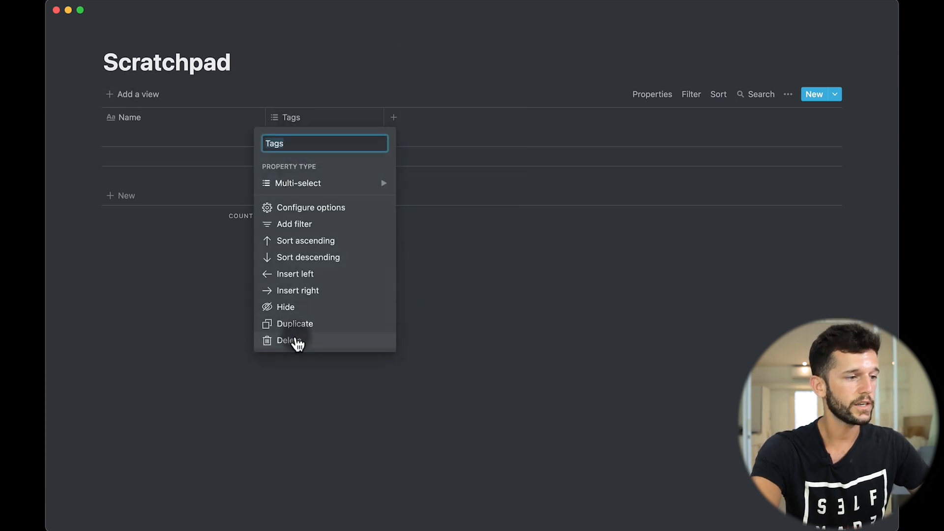
left_click(291, 340)
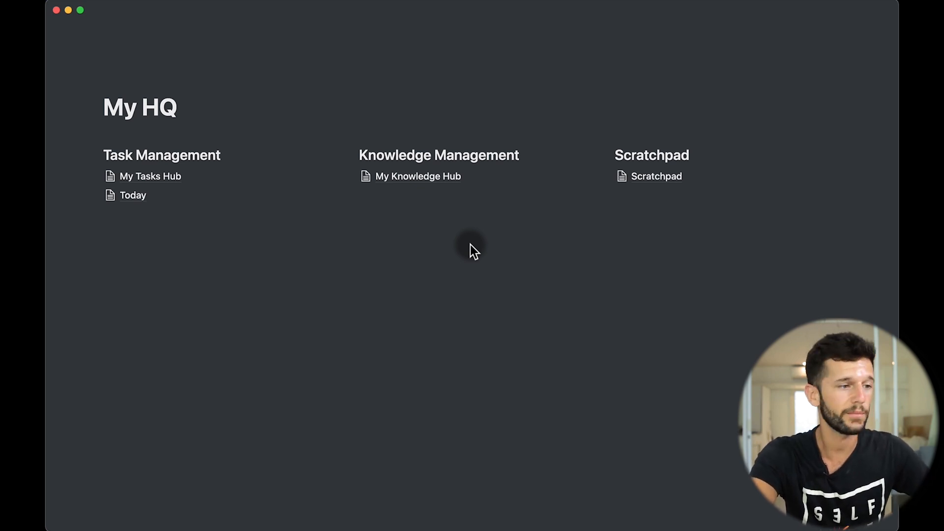
mouse_move(522, 252)
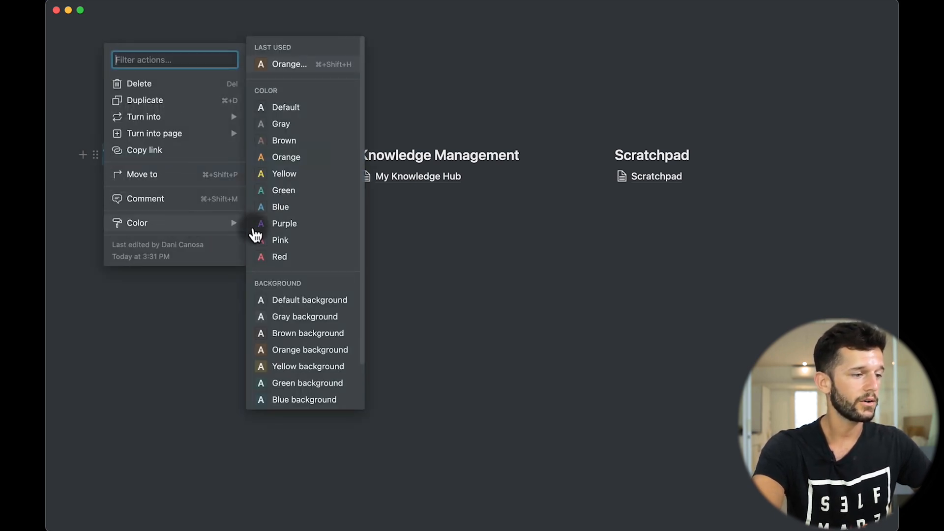
- Give the Task Management heading a coloured background and centred coloured text
left_click(287, 157)
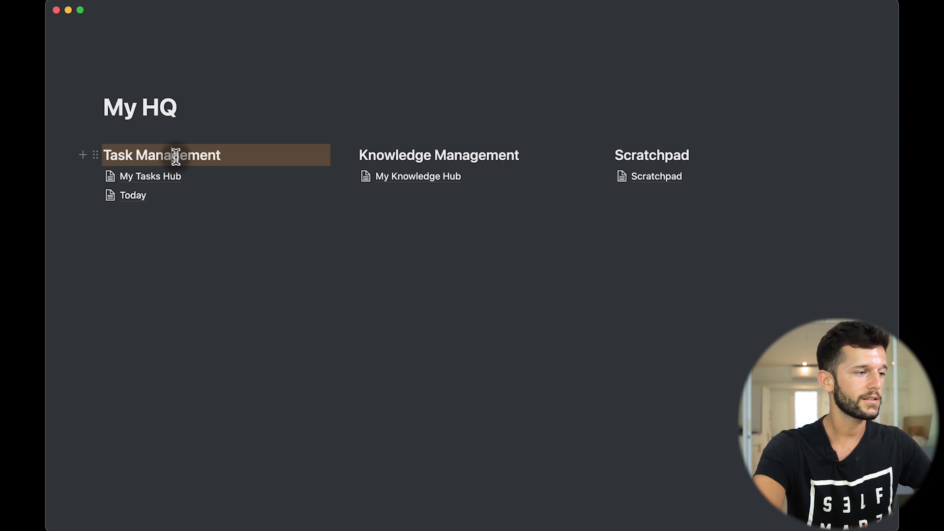
double_click(161, 154)
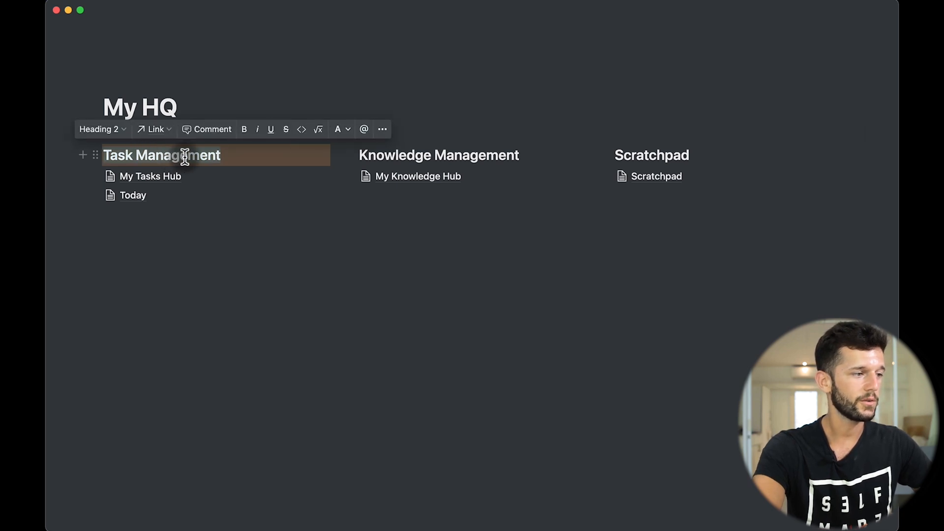
mouse_move(338, 138)
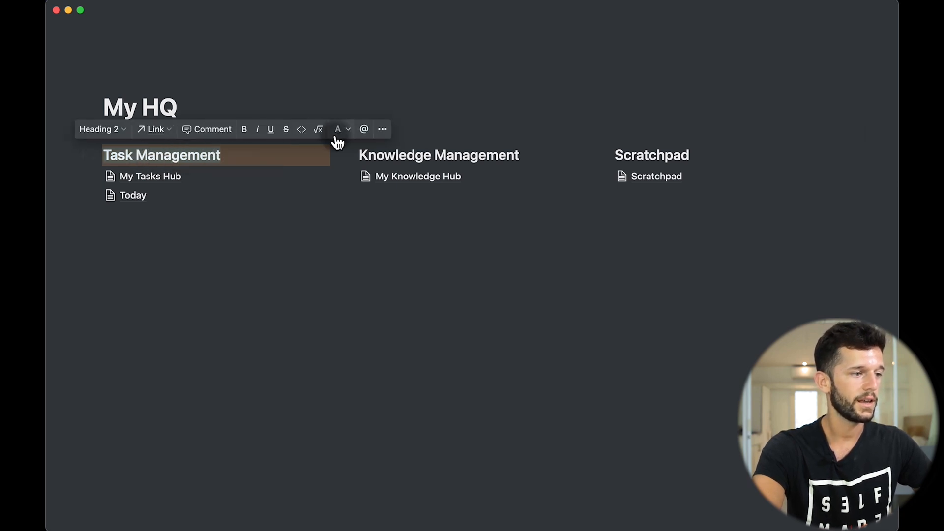
left_click(338, 129)
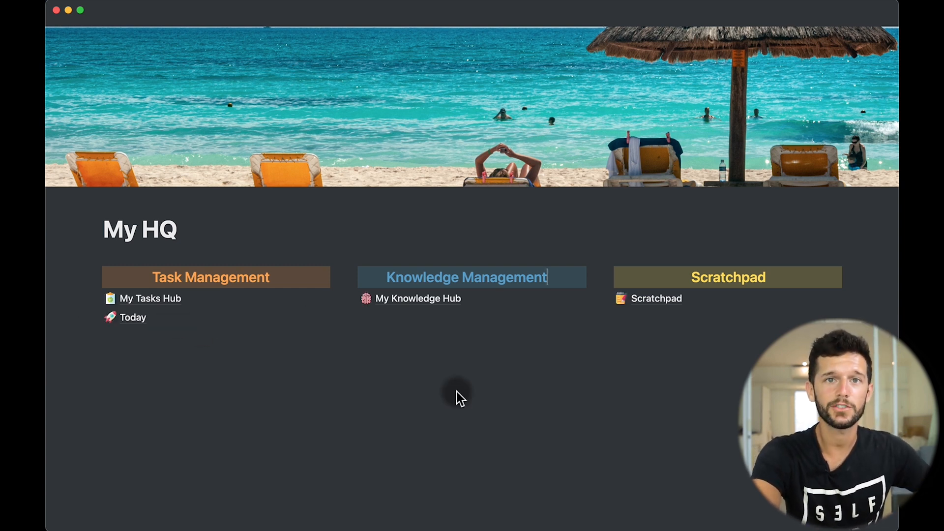
mouse_move(377, 409)
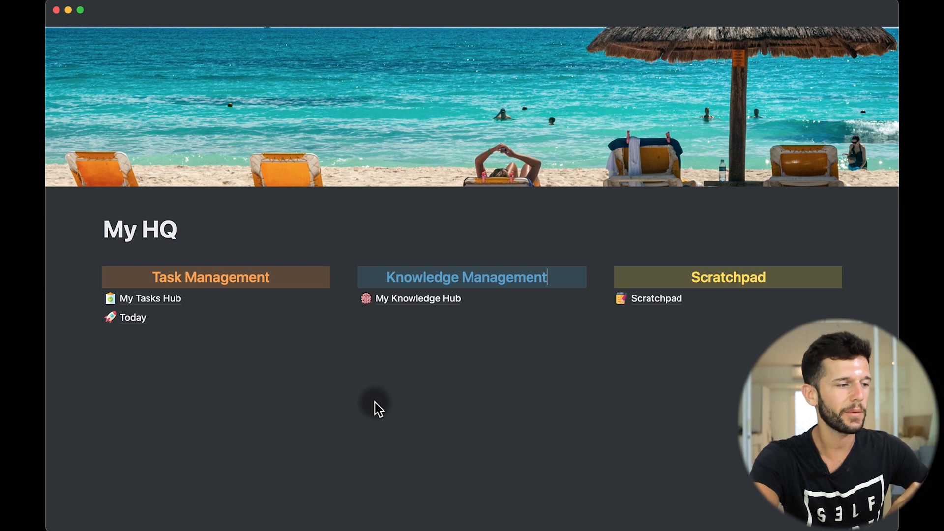